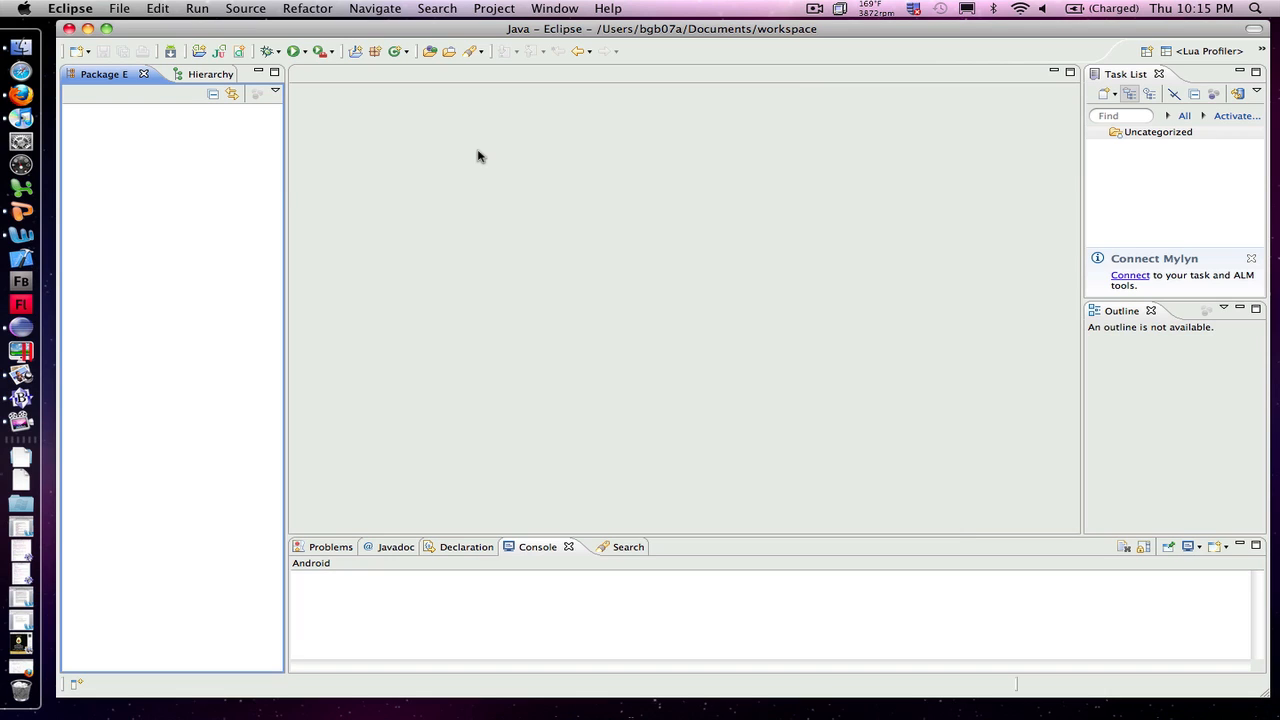
mouse_move(184, 72)
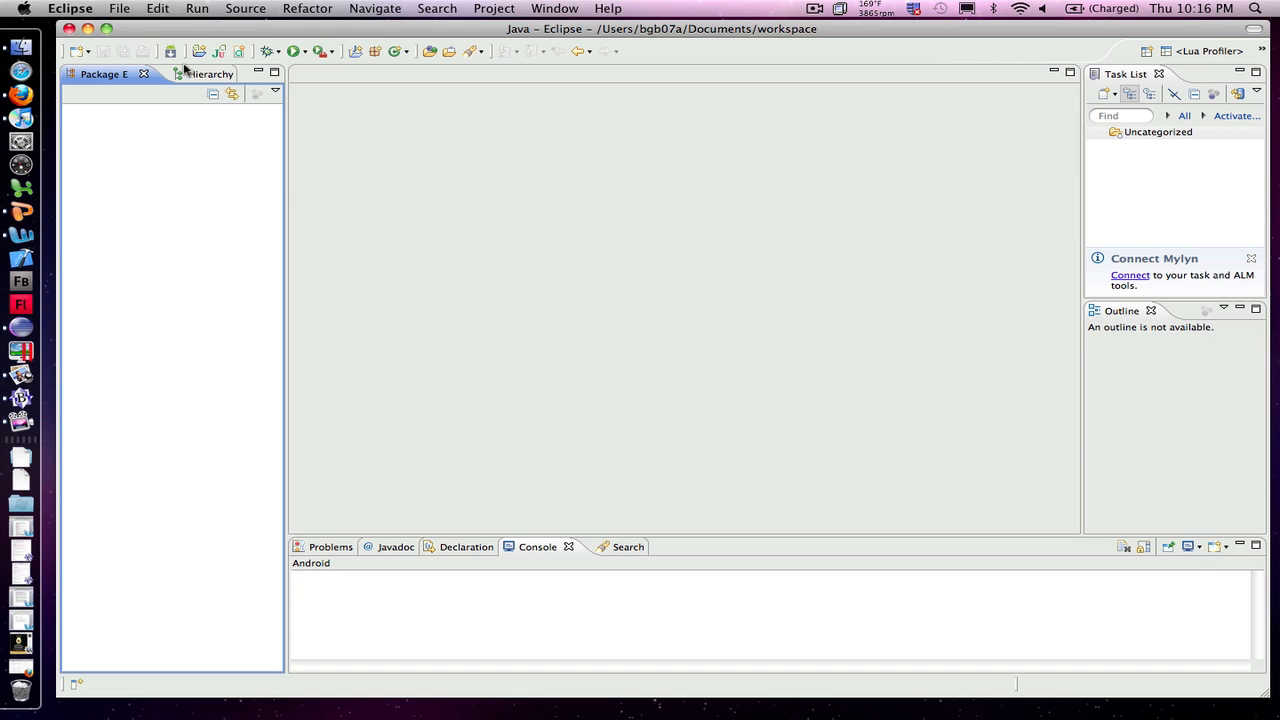
Begin a new Android Project from File > New and continue to its settings form.
click(120, 8)
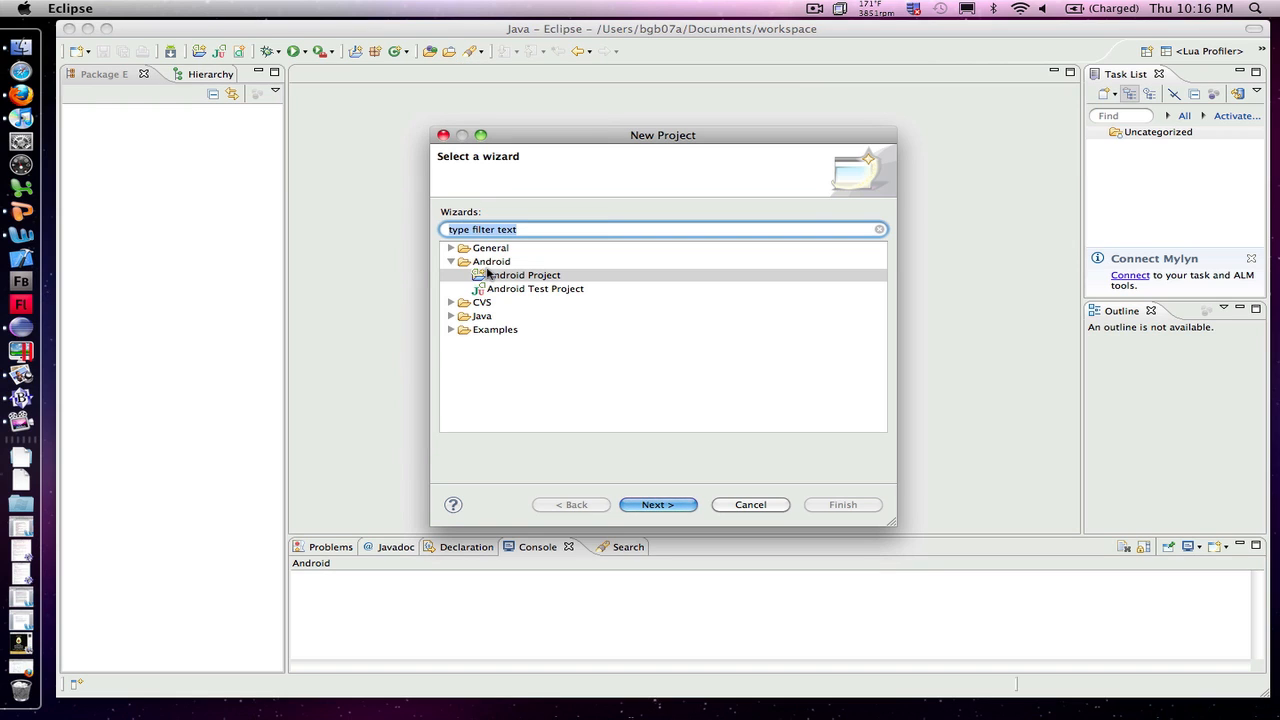
mouse_move(492, 264)
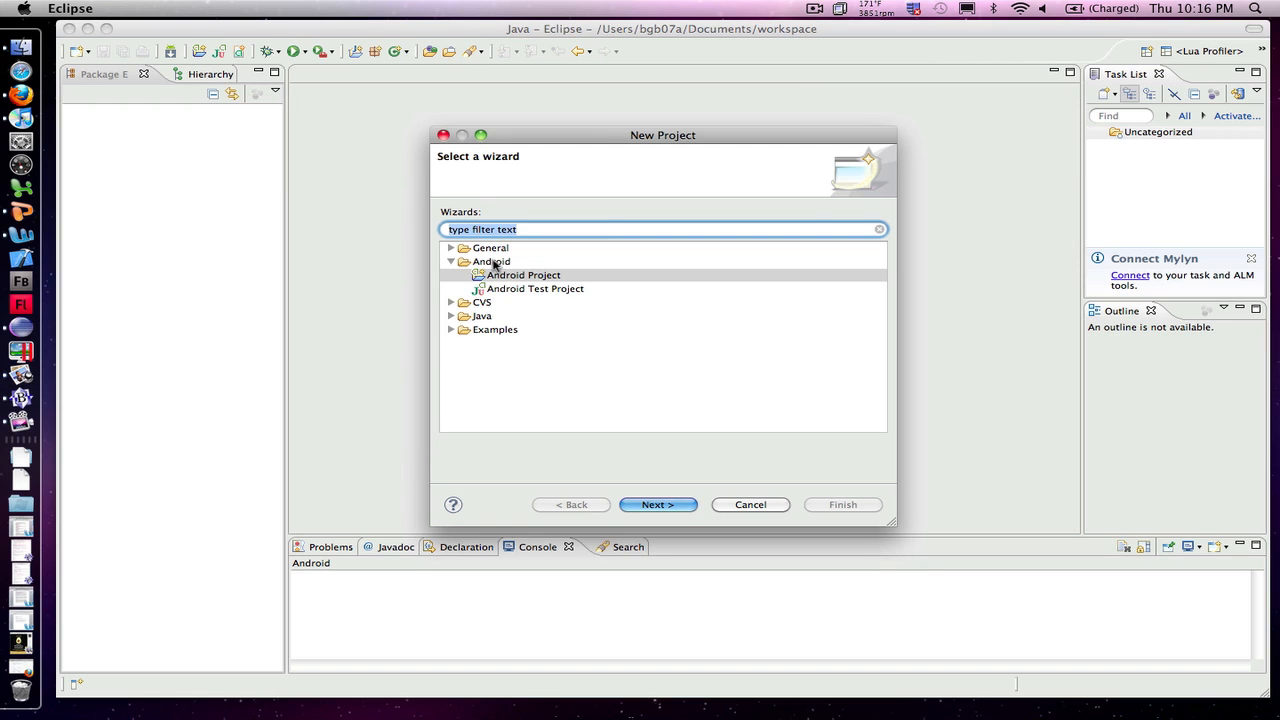
click(524, 276)
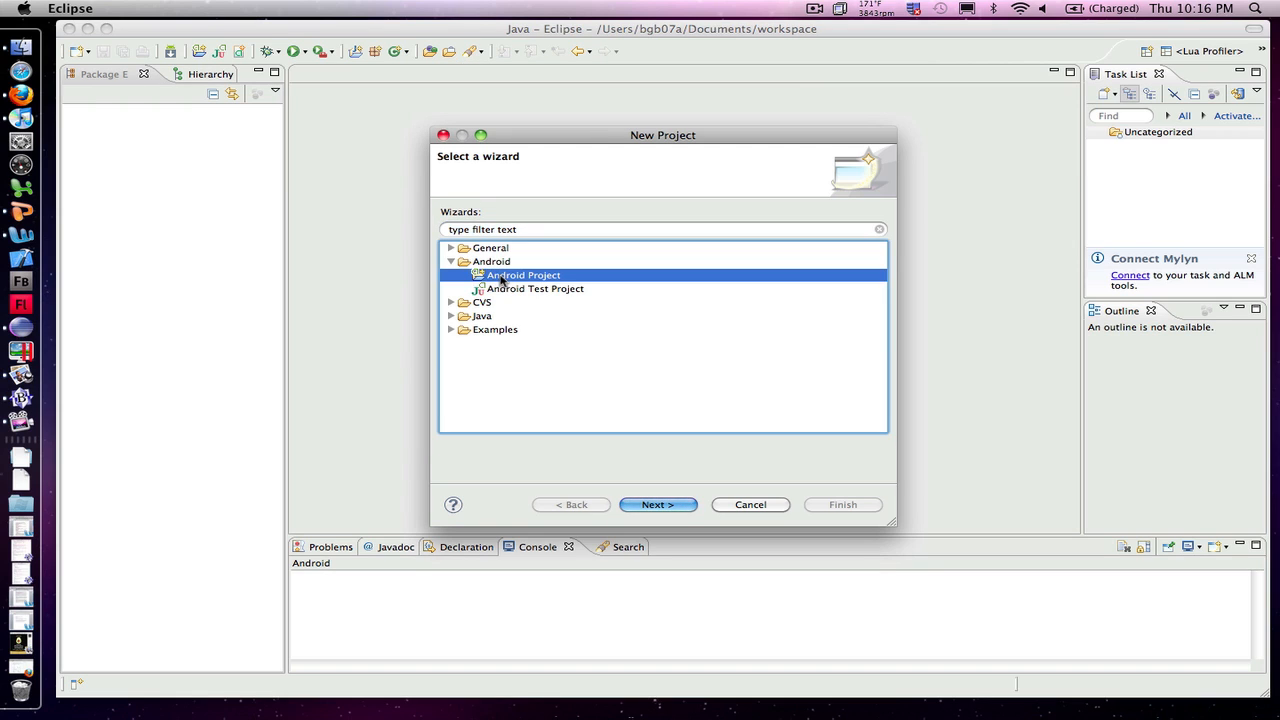
mouse_move(656, 504)
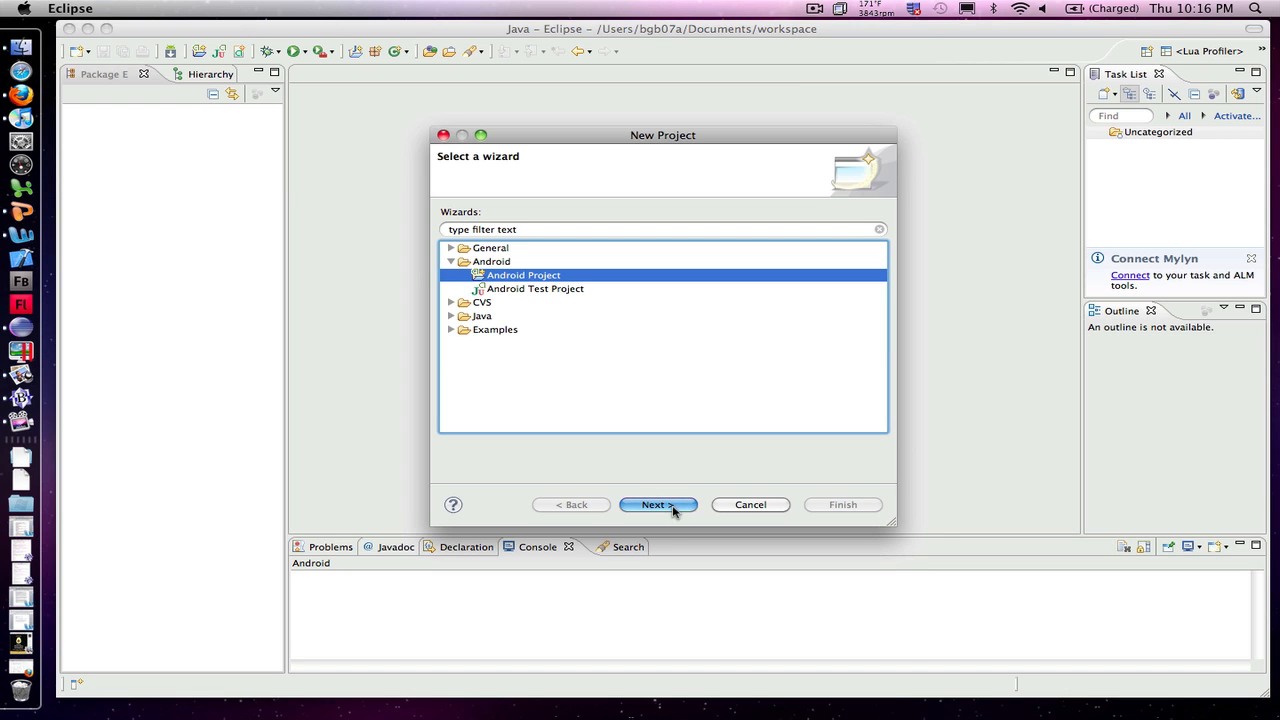
click(656, 504)
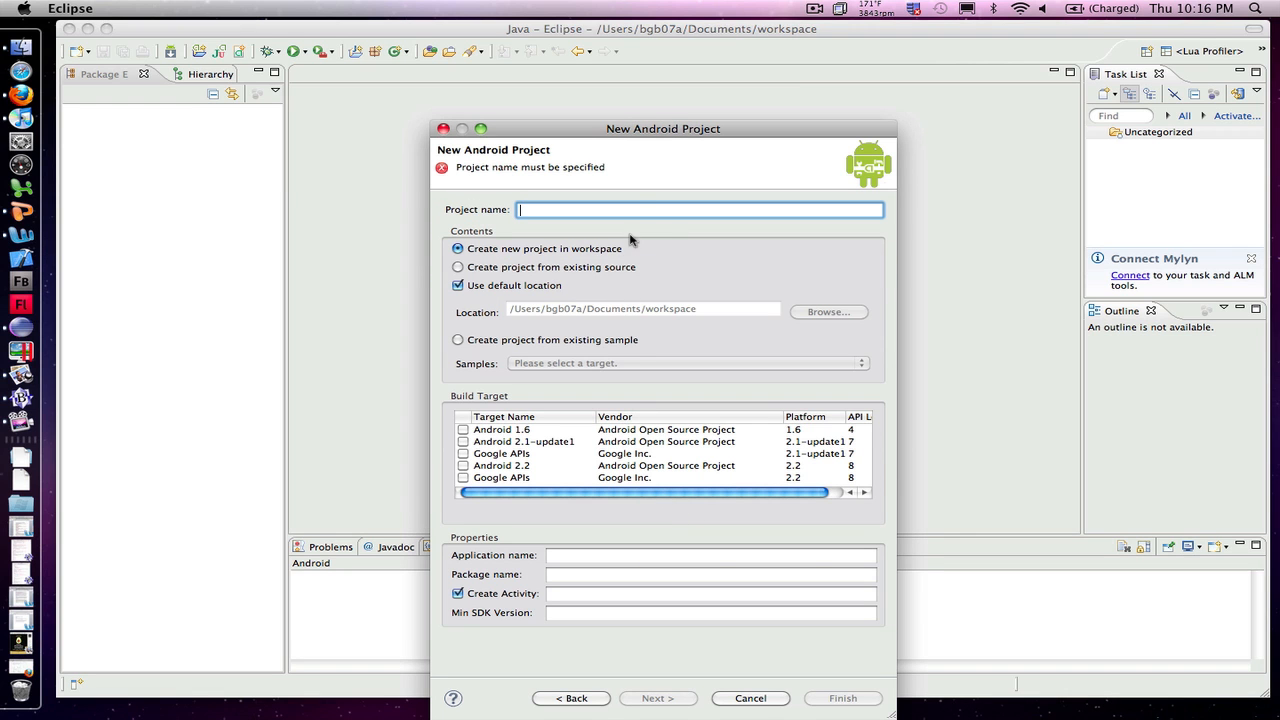
Name the project HelloWorld and target the Android 2.2 build.
drag(664, 128, 660, 82)
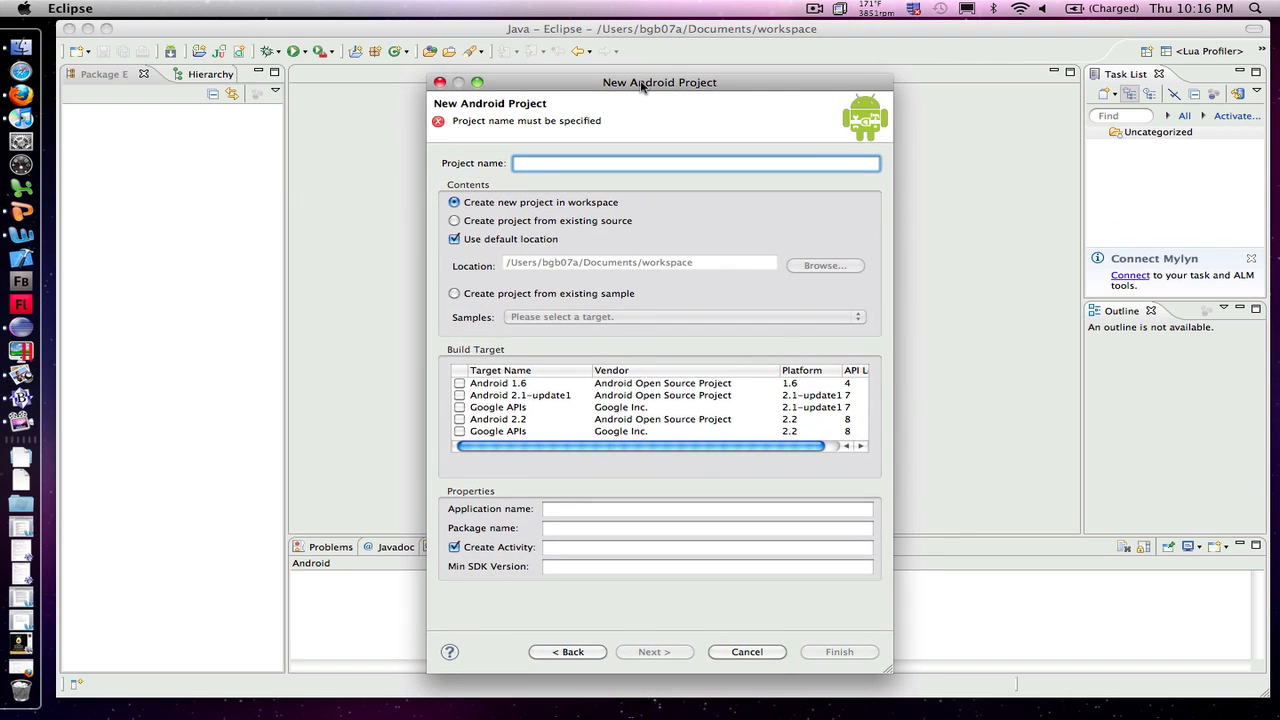
text(HelloWor)
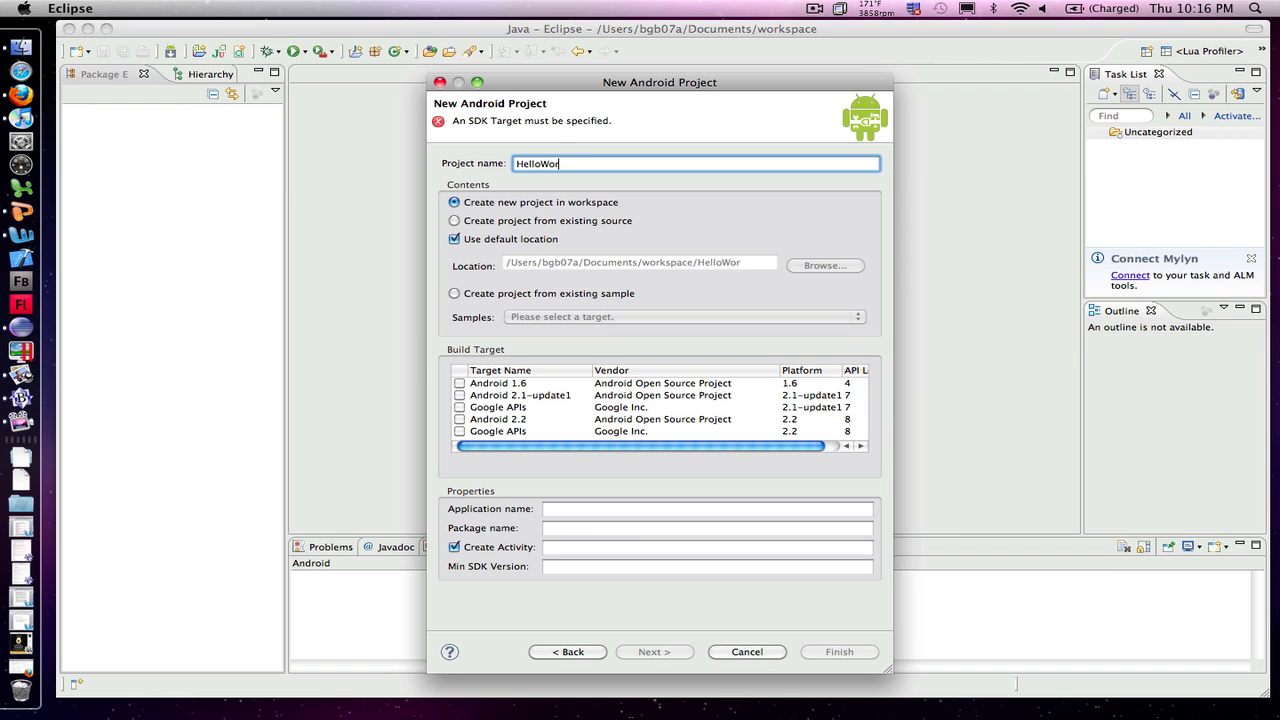
text(ld)
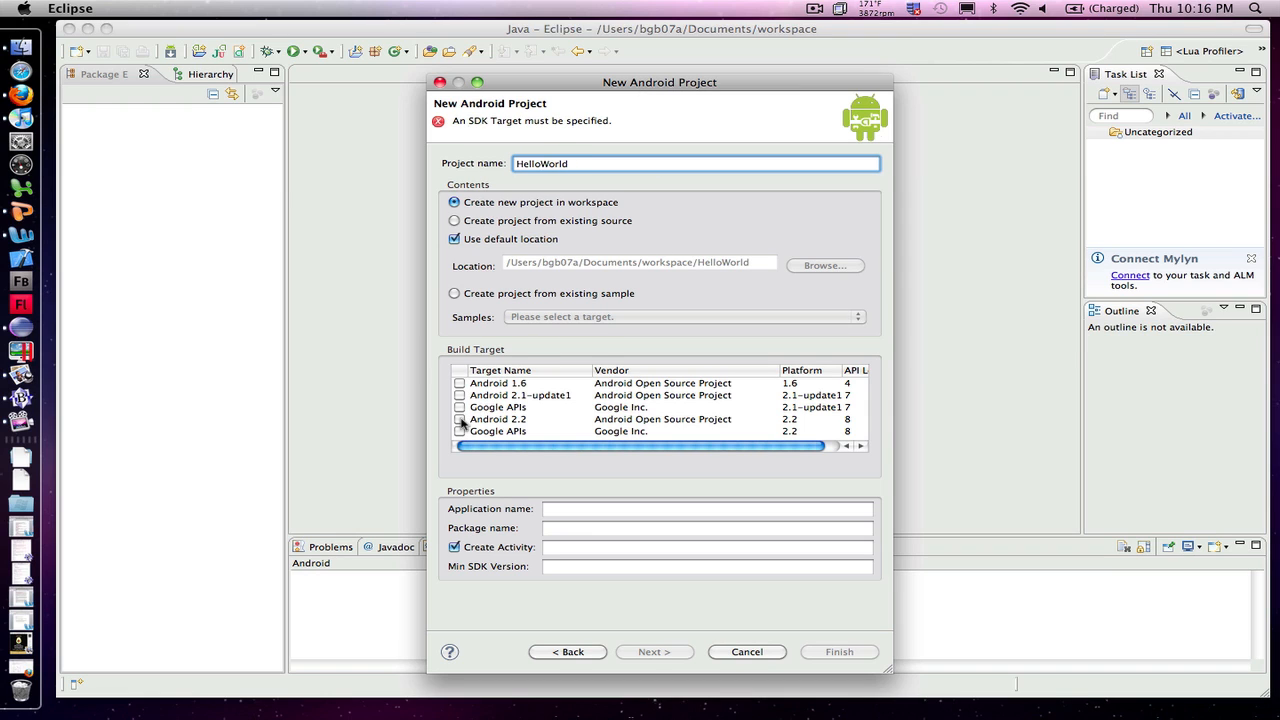
click(460, 420)
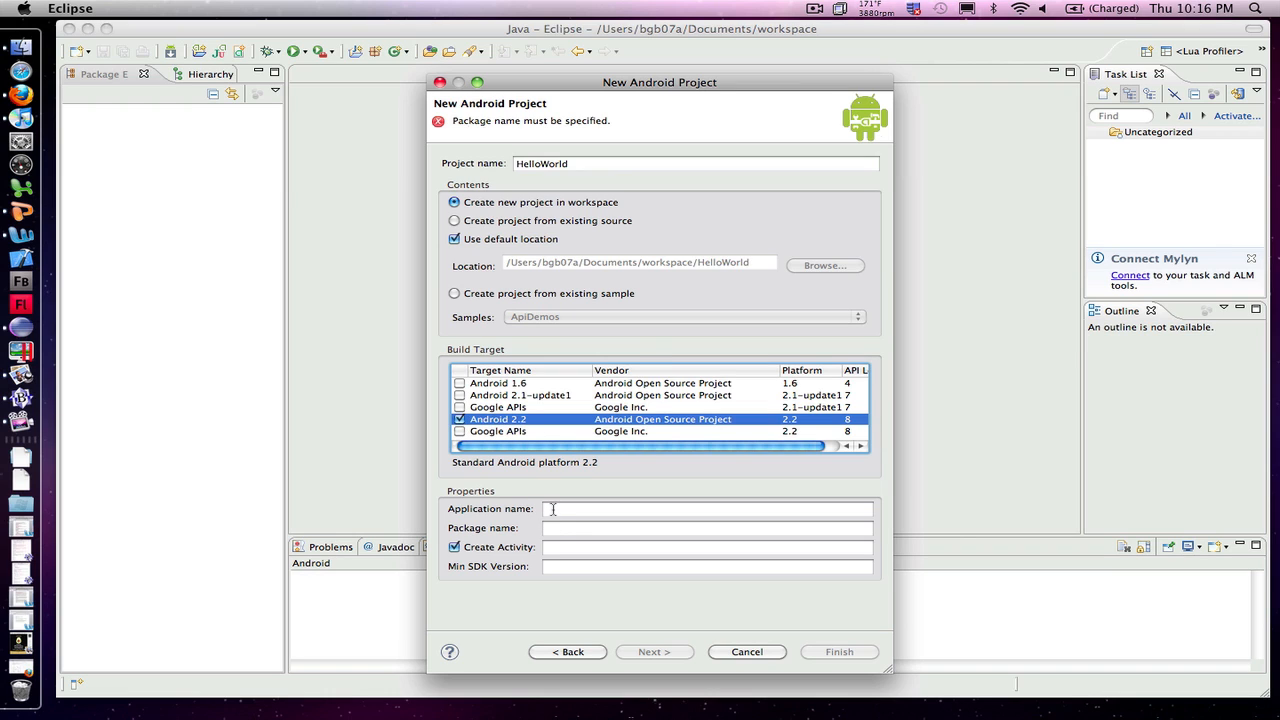
Set the application name and package com.burtonsmediagroup.helloworld.
click(708, 508)
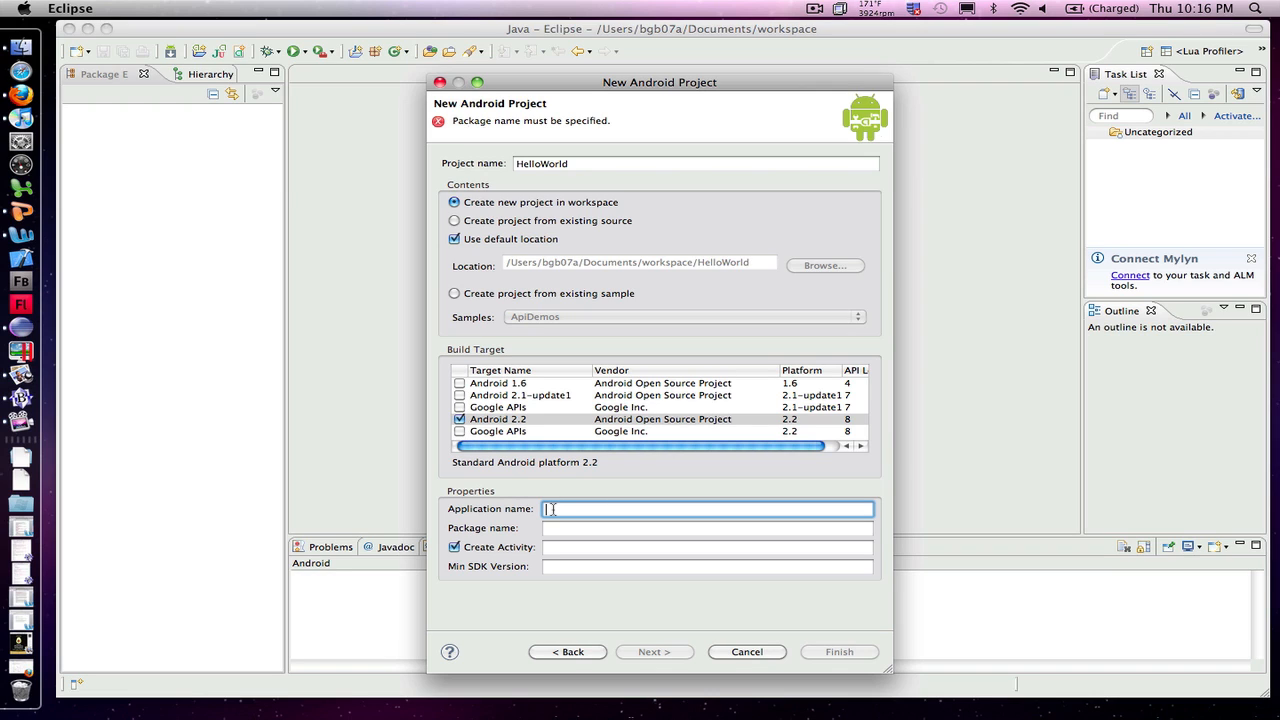
text(Hello World)
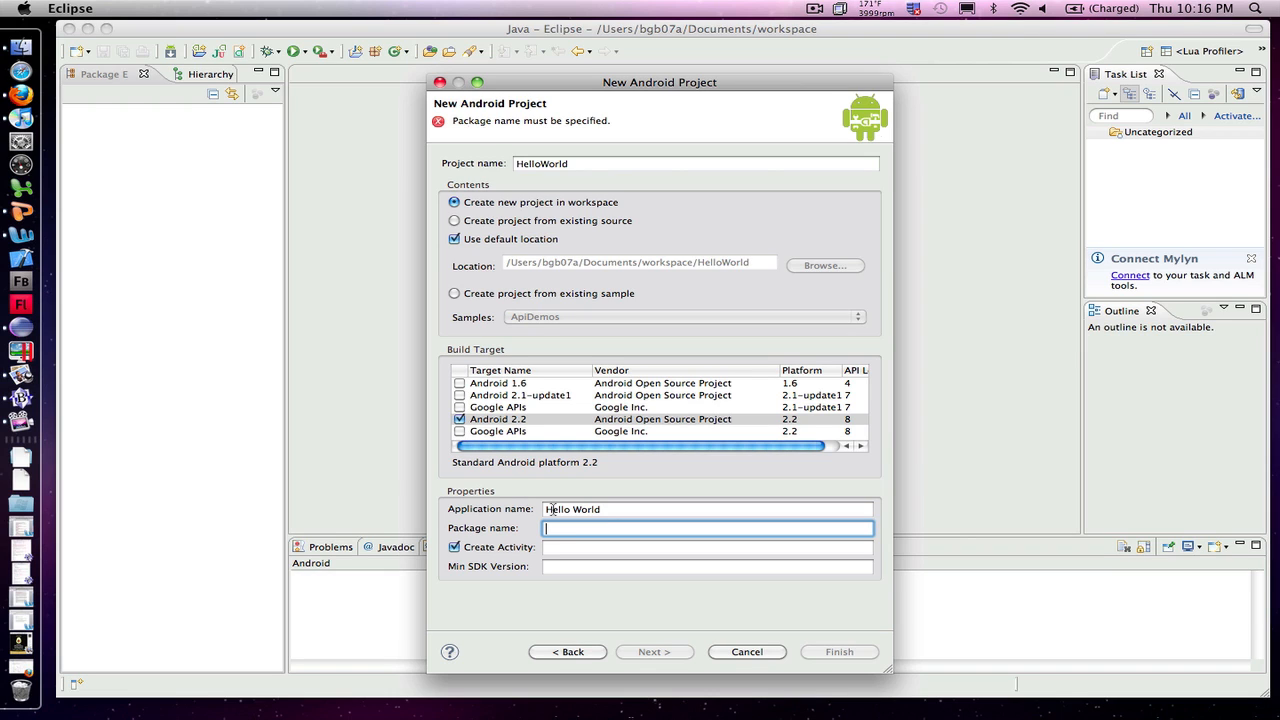
text(com.)
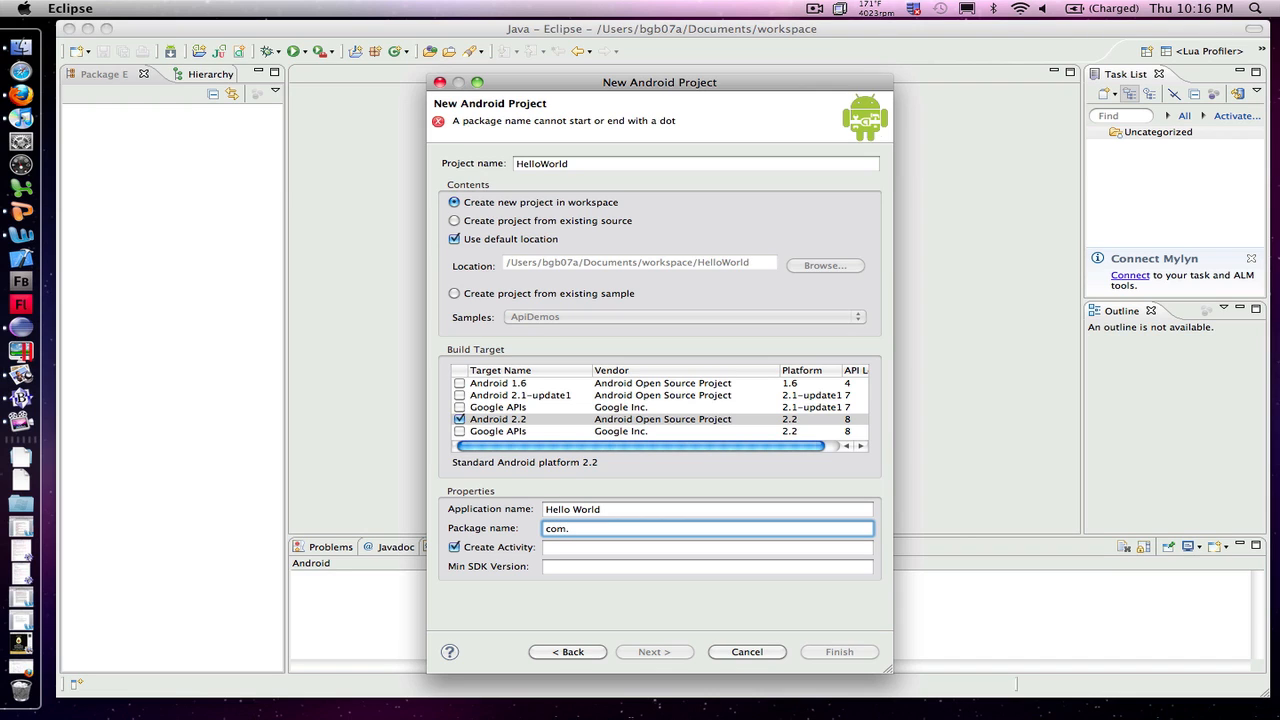
text(burtonsmediagroup.c)
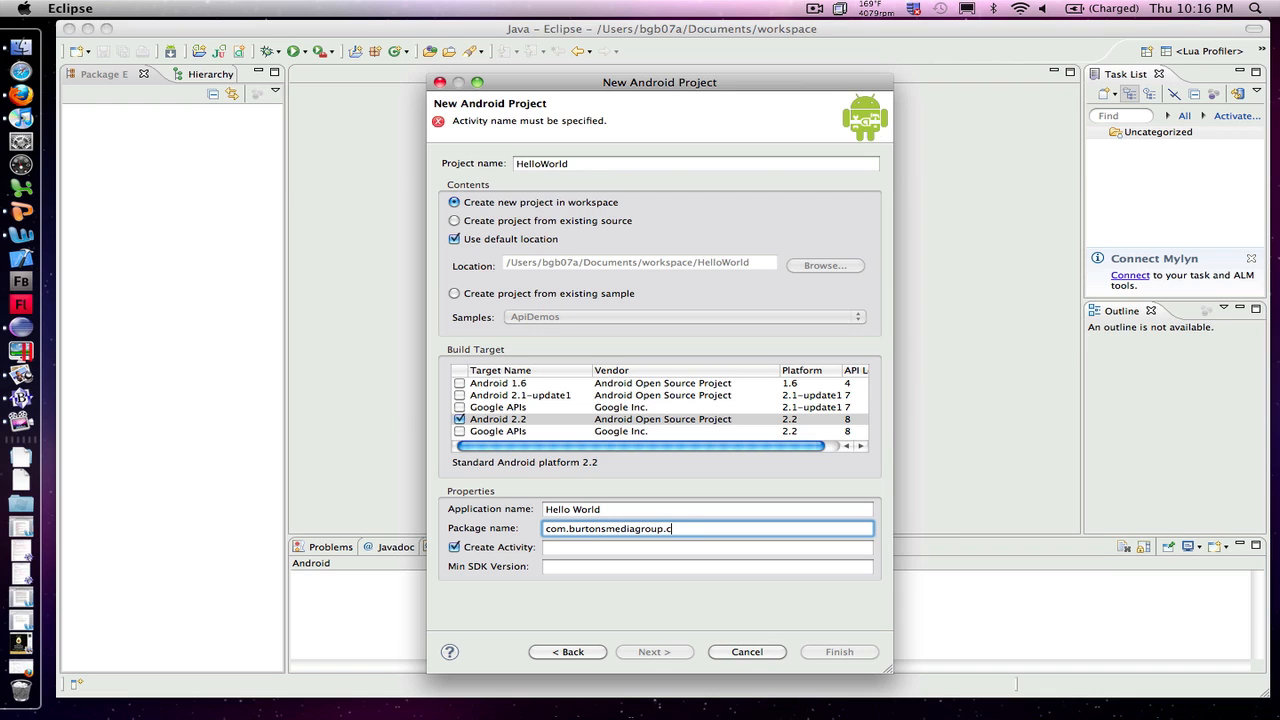
text(helloworld)
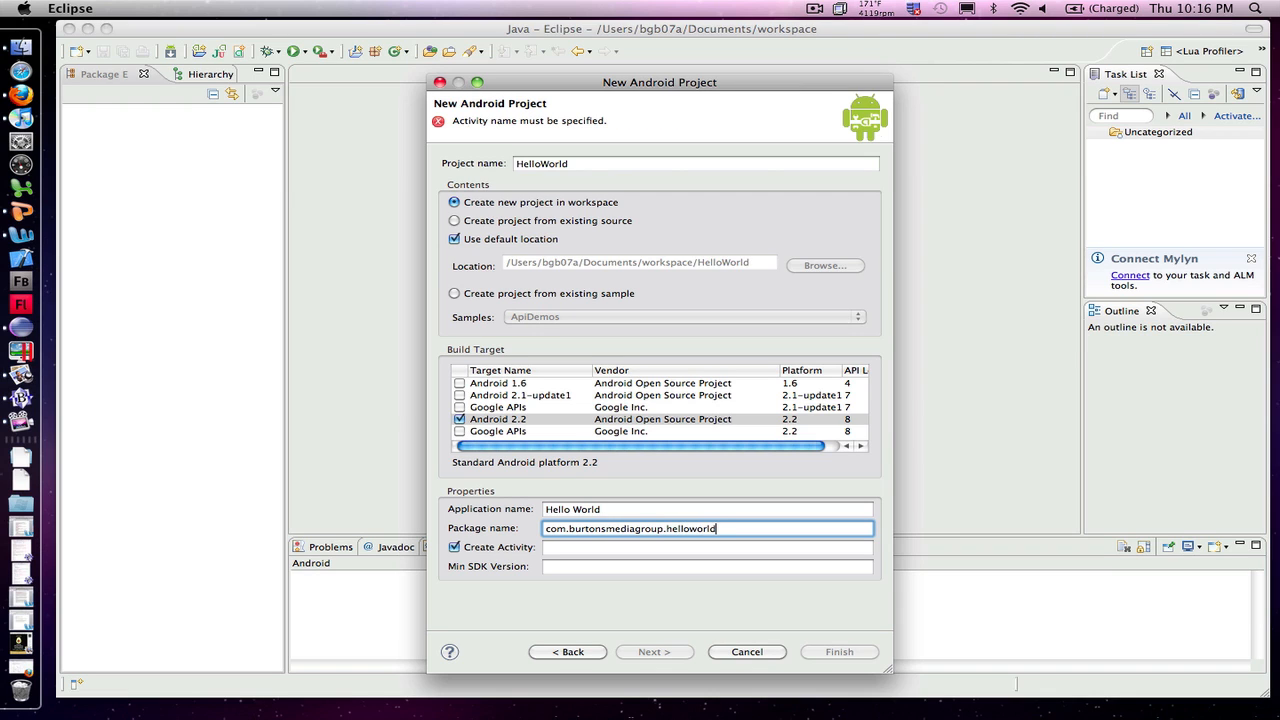
Name the activity HelloWorld and finish creating the project.
click(708, 546)
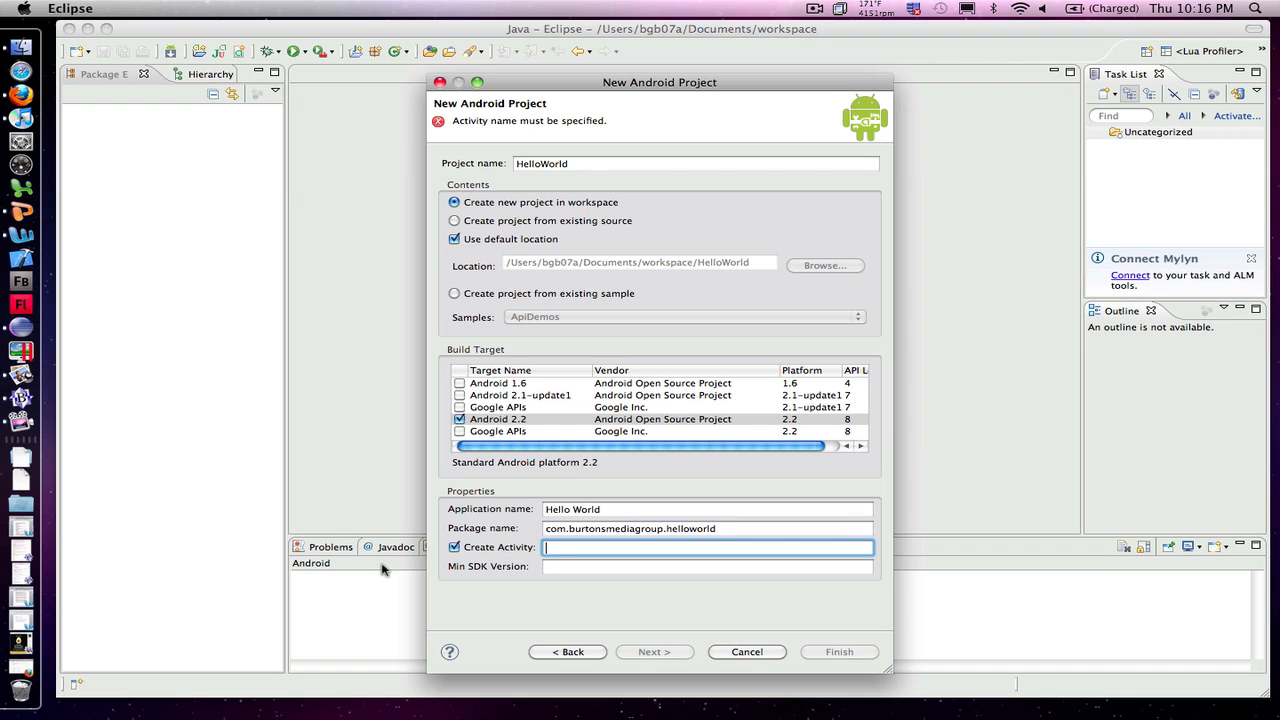
text(HelloWorld)
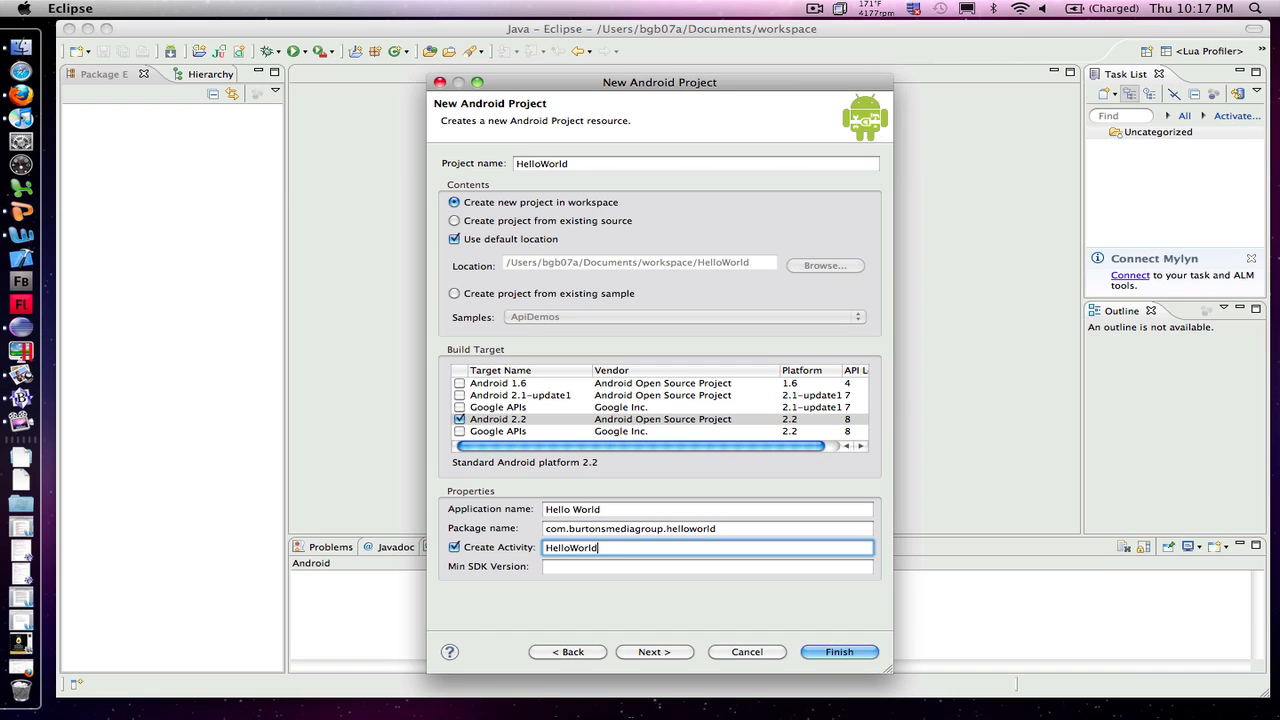
mouse_move(764, 634)
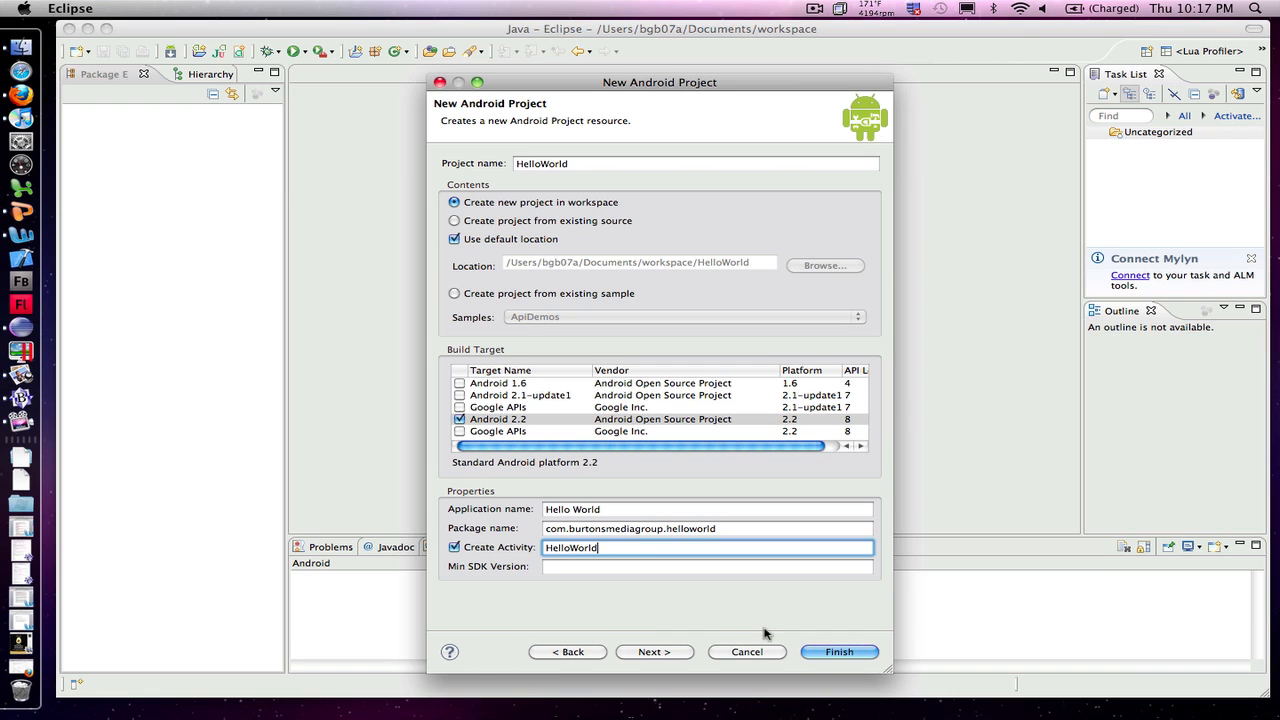
click(838, 652)
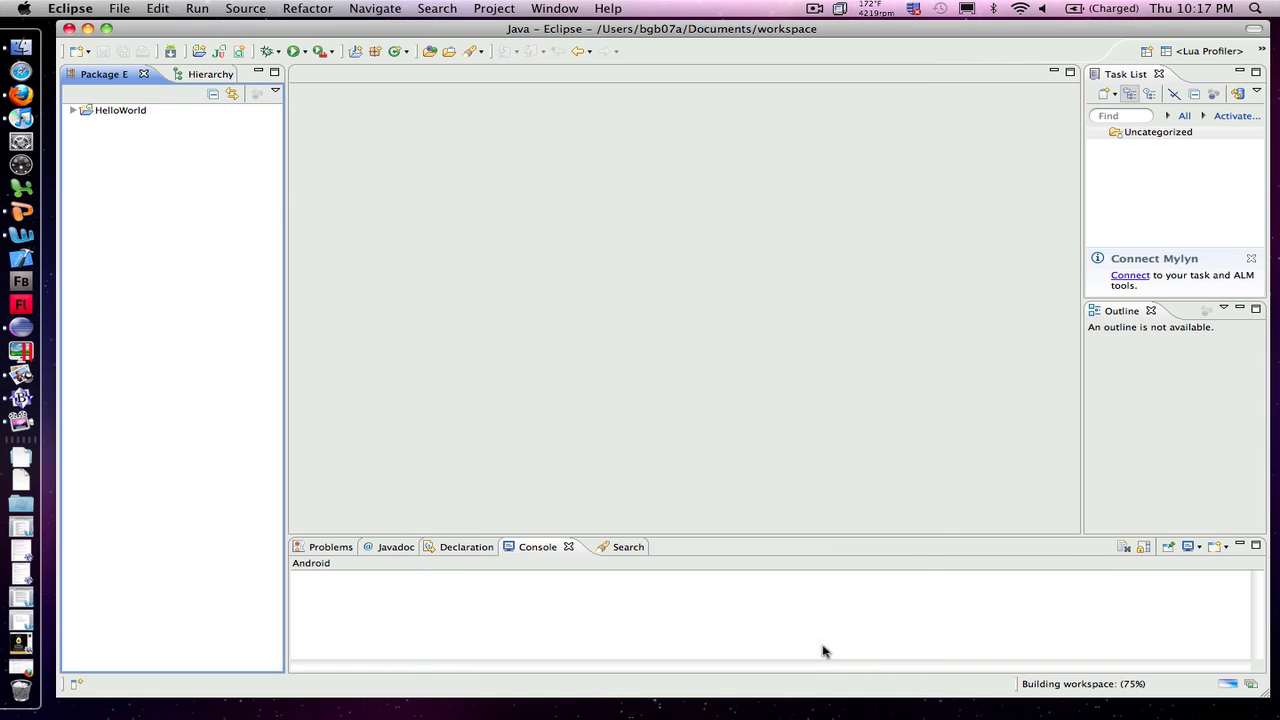
mouse_move(108, 112)
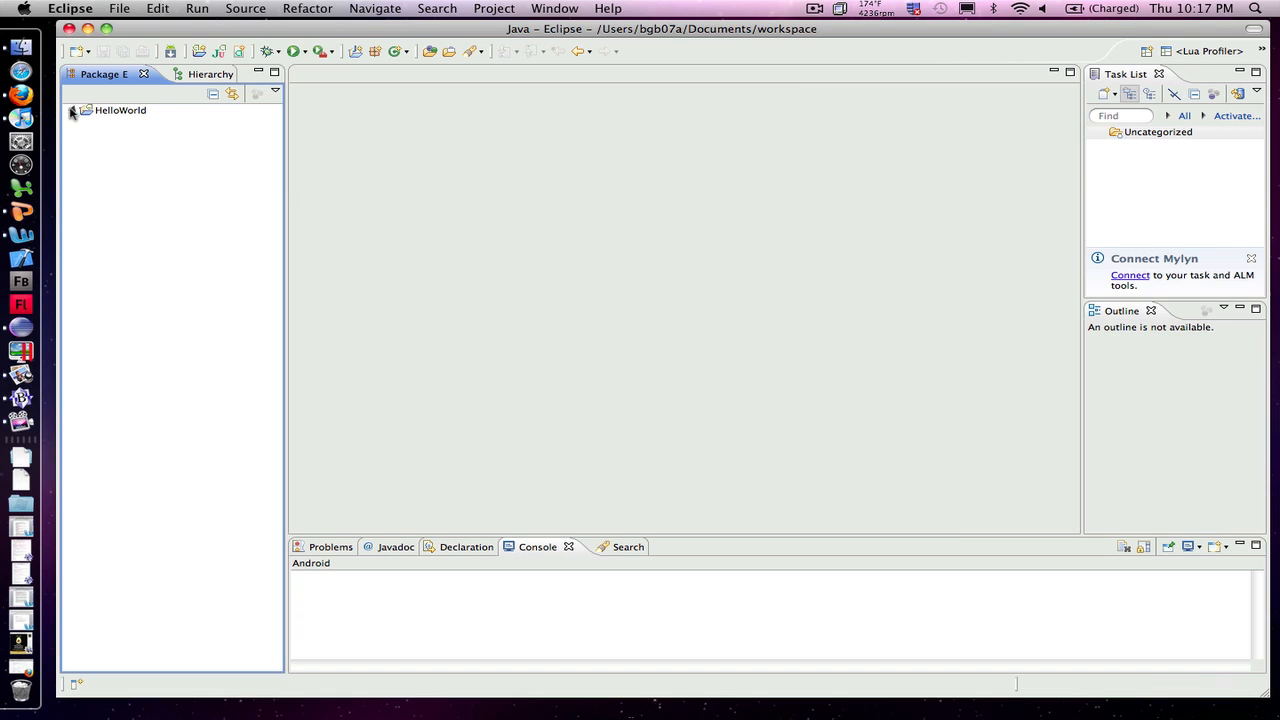
Expand the HelloWorld project's source package and open HelloWorld.java in the editor.
click(72, 110)
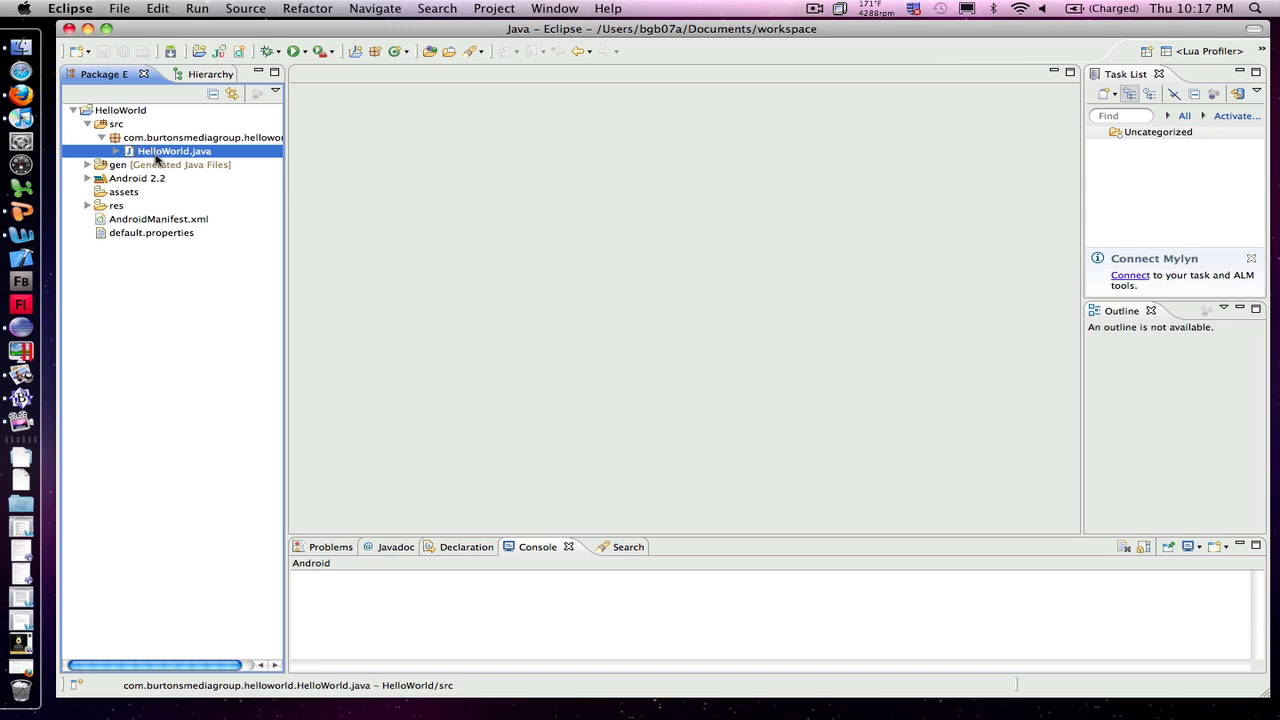
double_click(172, 152)
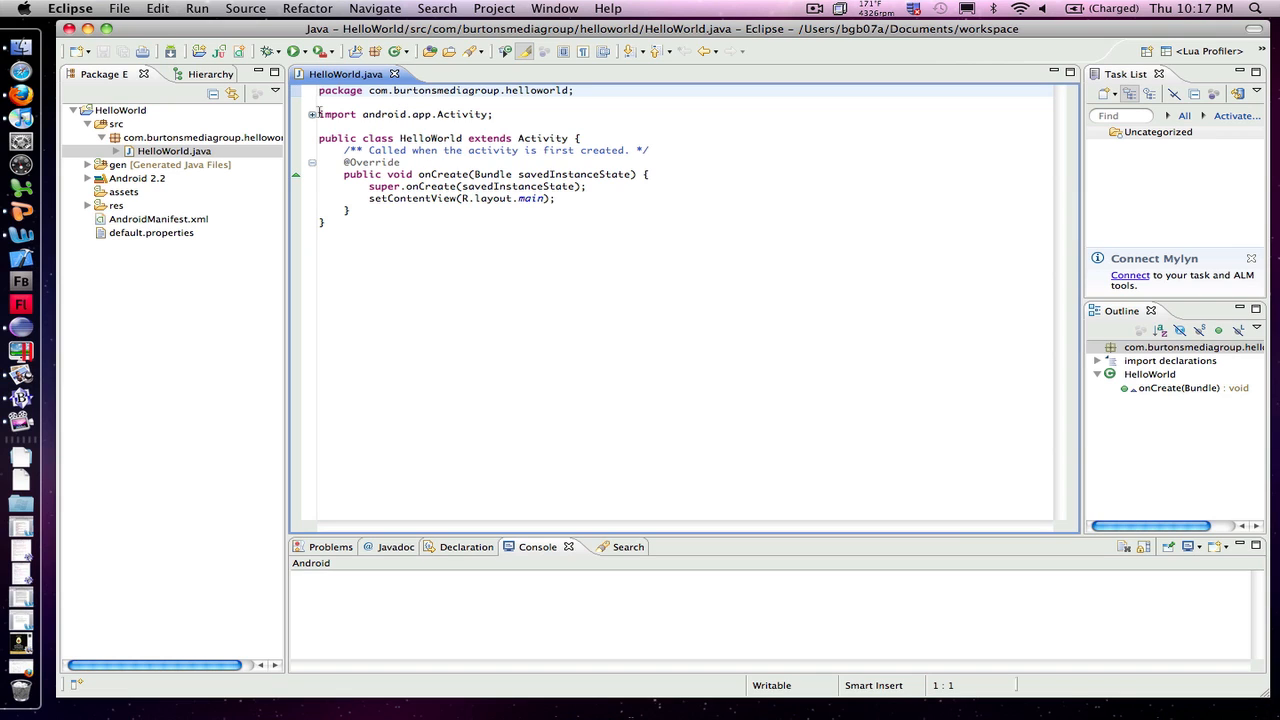
Add import android.os.Bundle; and import android.widget.TextView; below the Activity import.
text(import android.os.Bundle;)
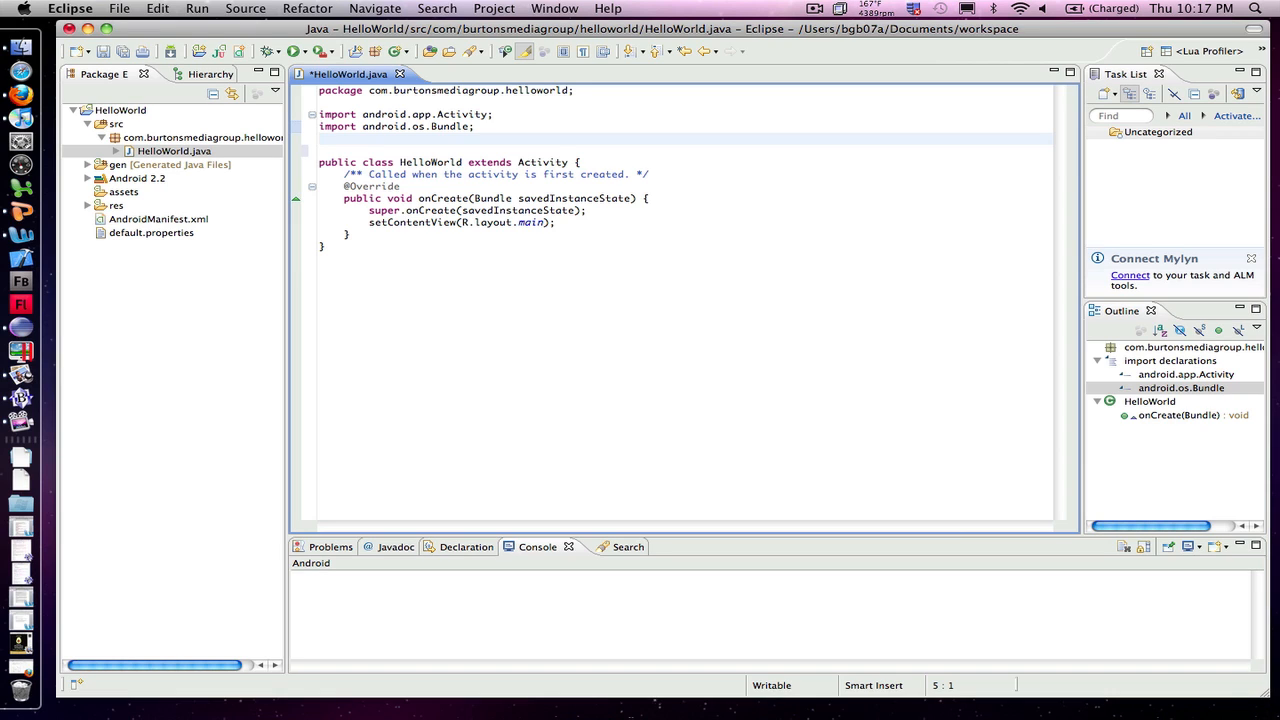
text(import and)
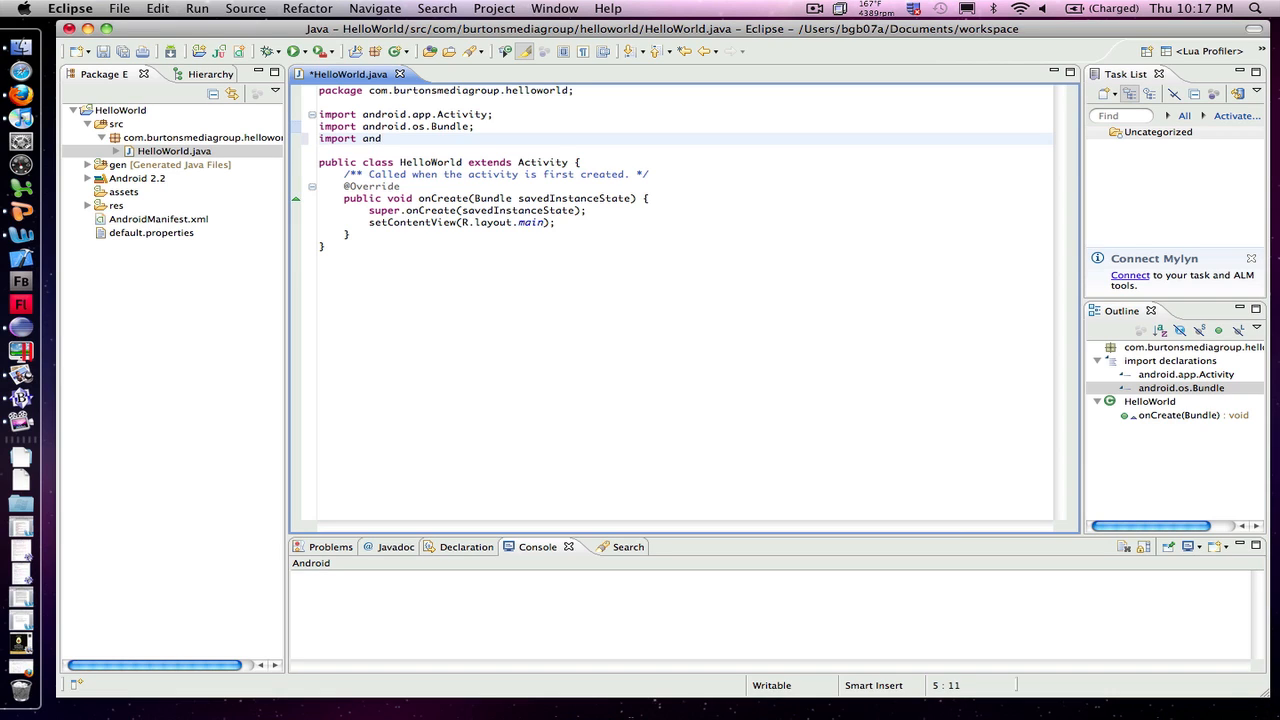
text(roid.)
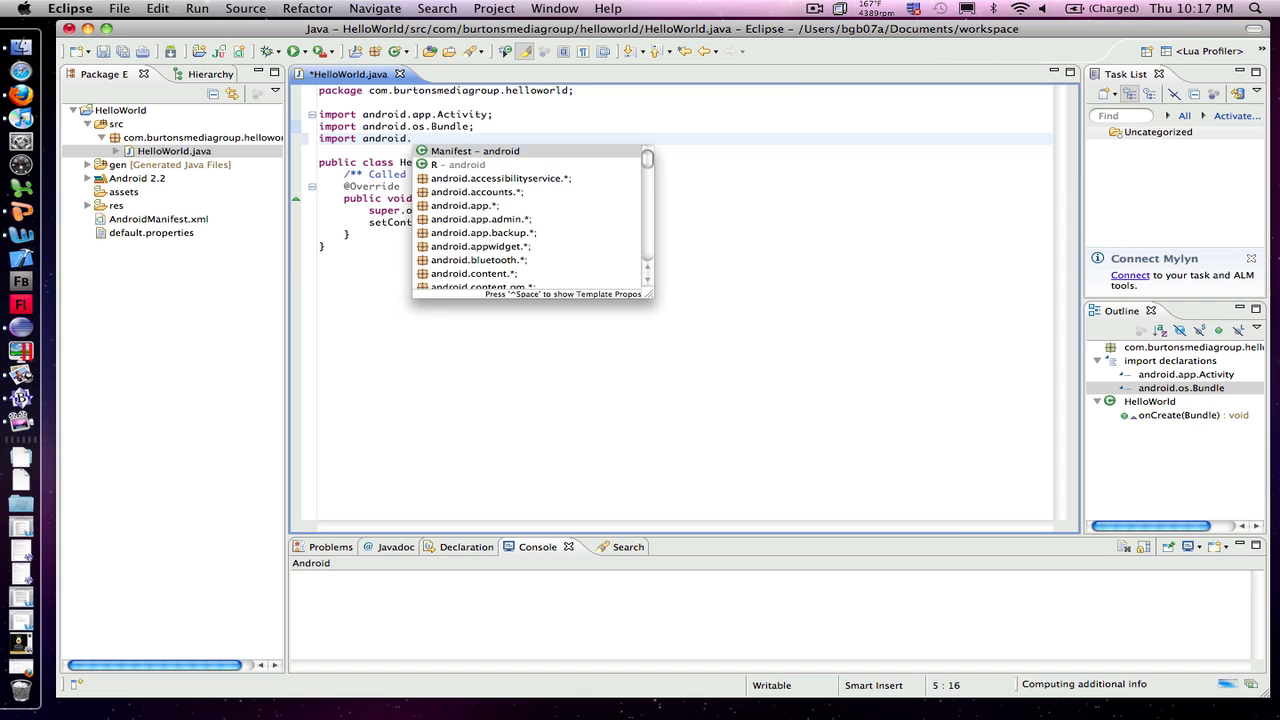
text(wi)
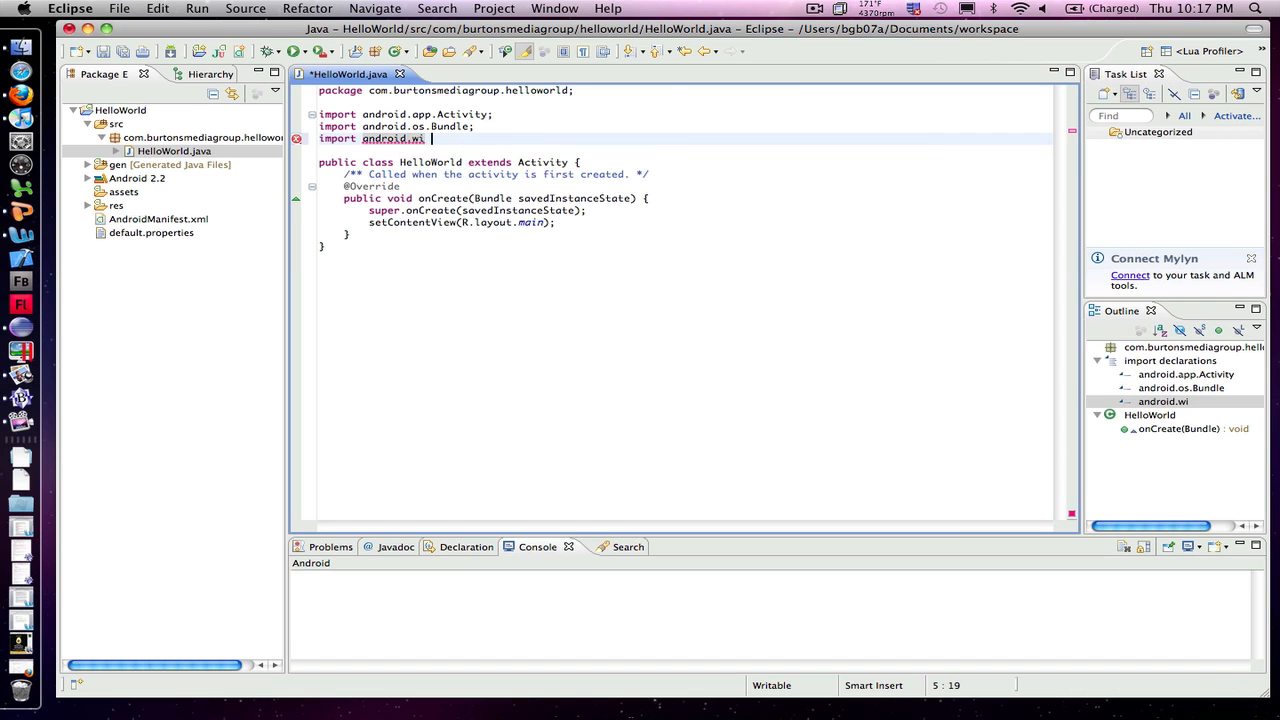
text(dget.)
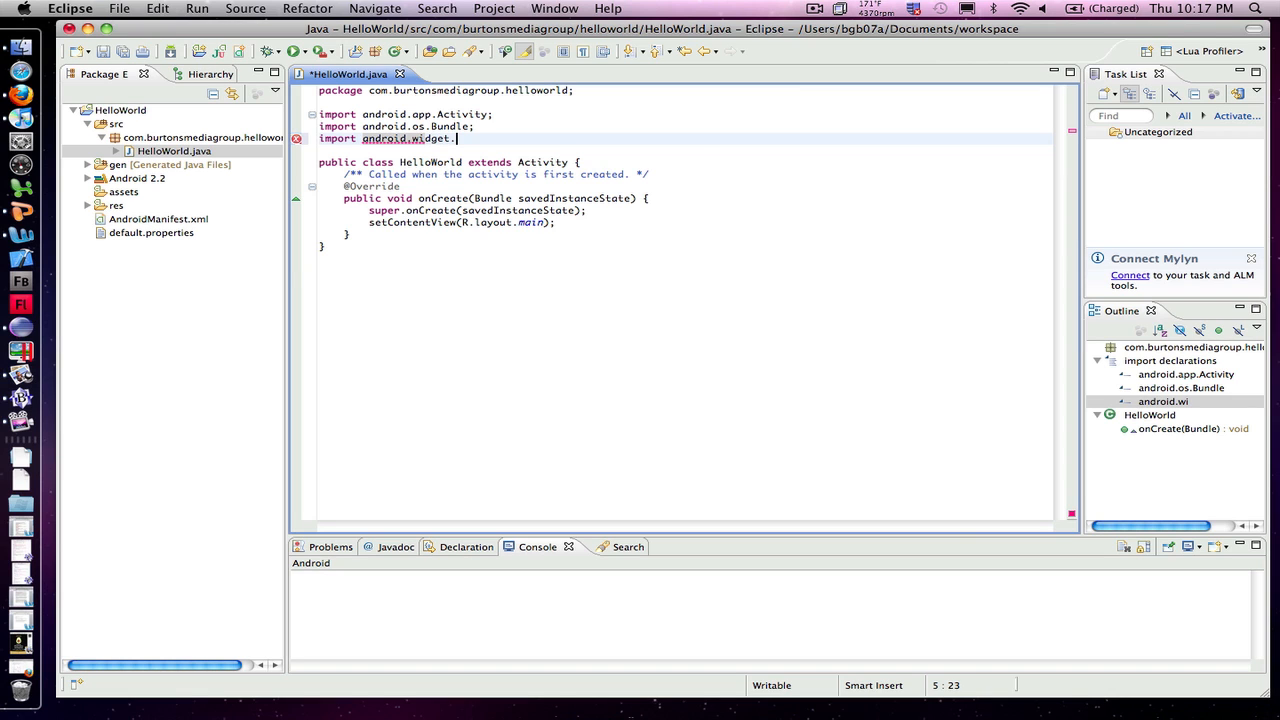
text(TextView;)
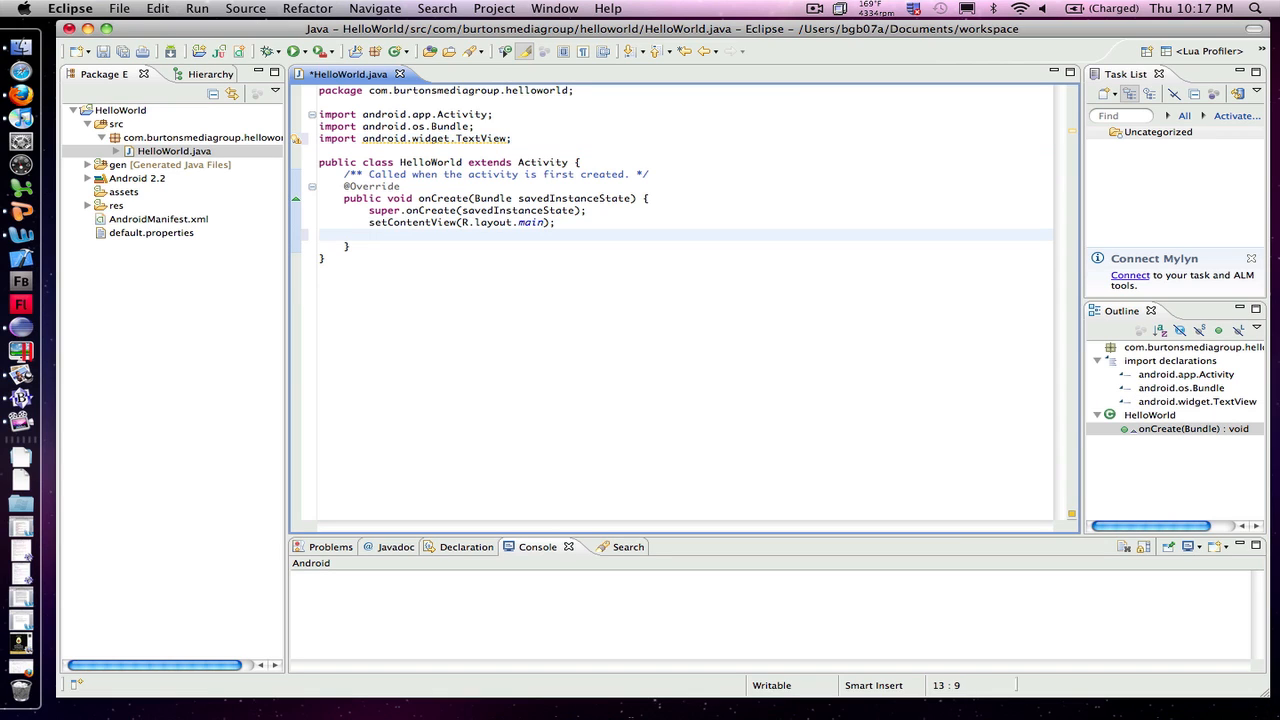
Declare TextView tv = new TextView(this); on the empty line inside onCreate.
click(370, 234)
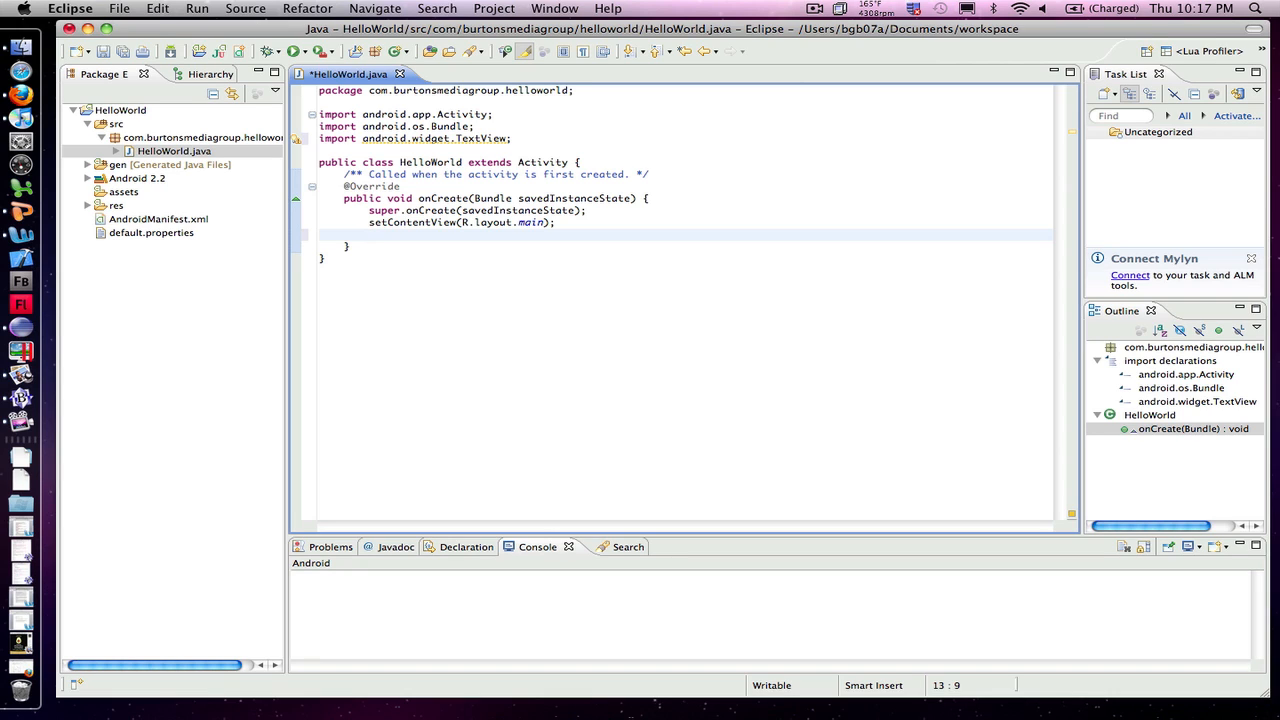
text(Tex)
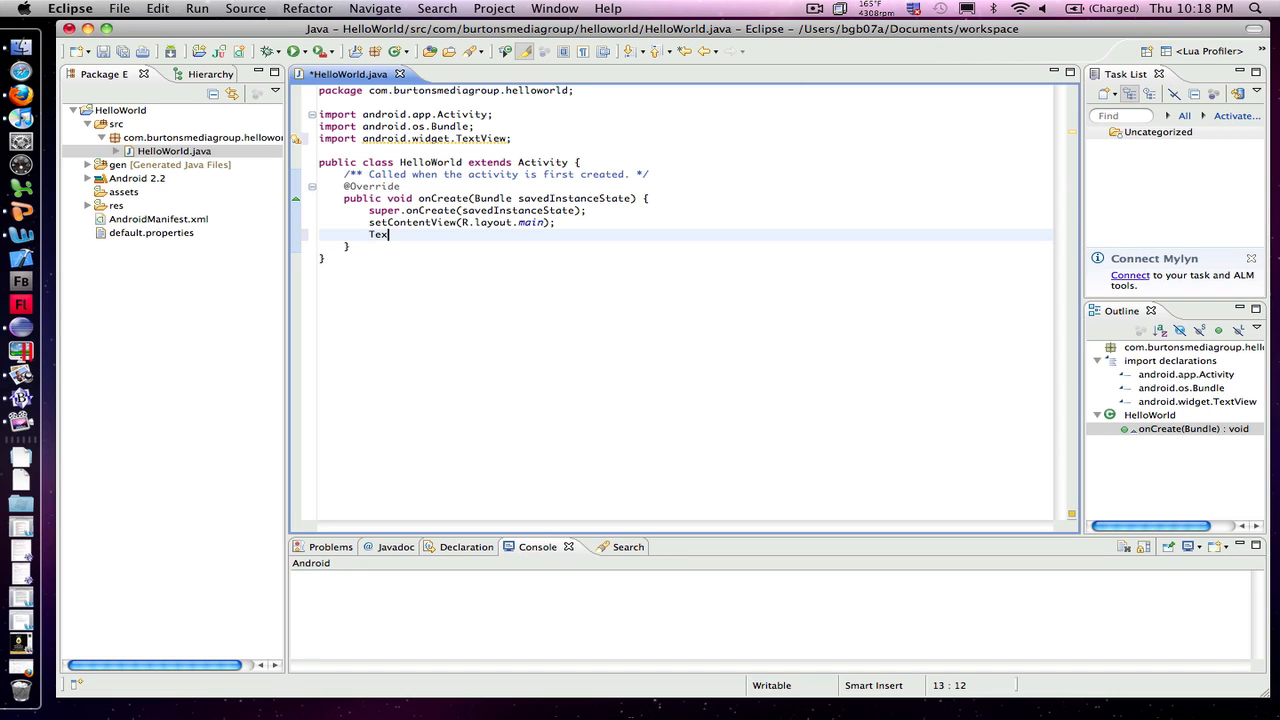
text(tView t)
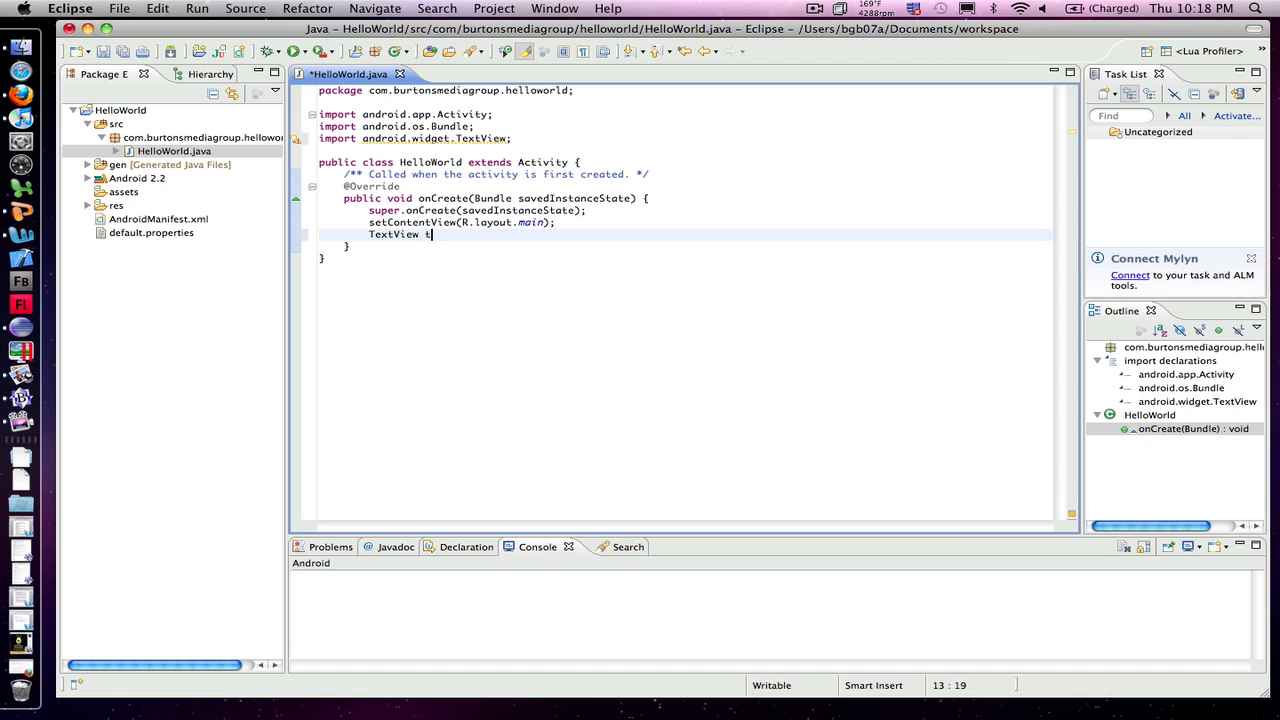
text(v =)
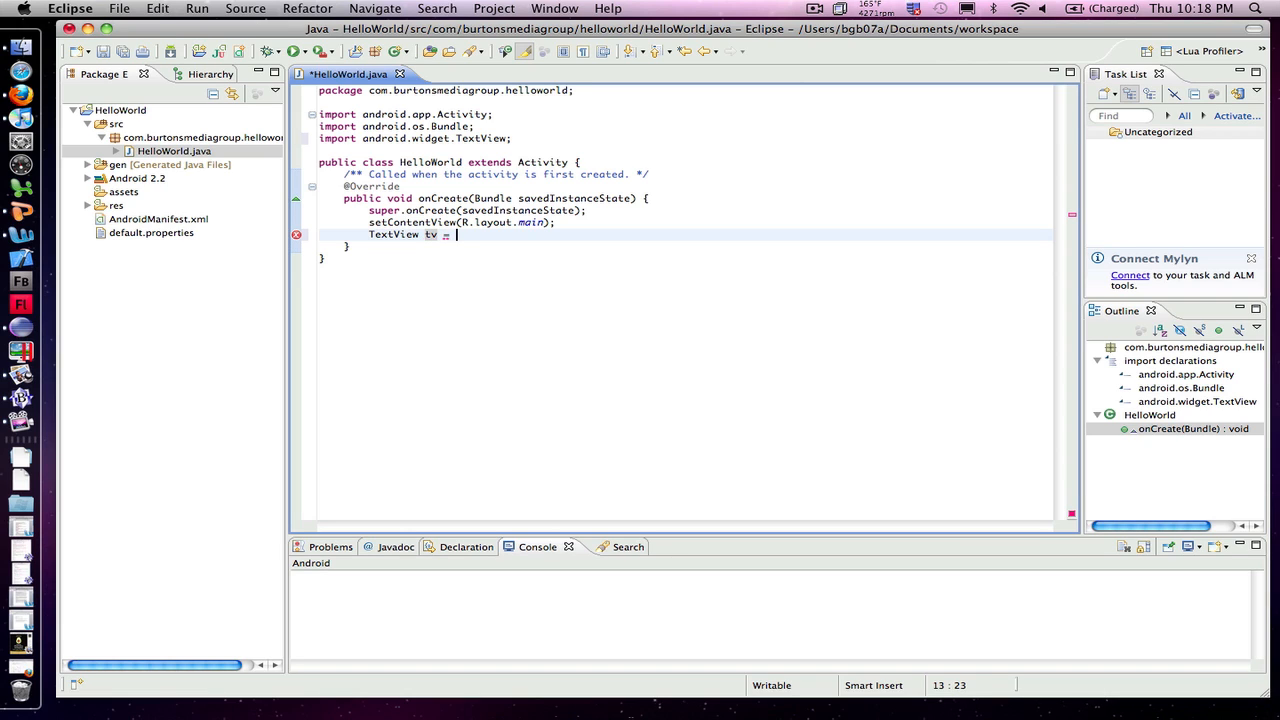
text(new)
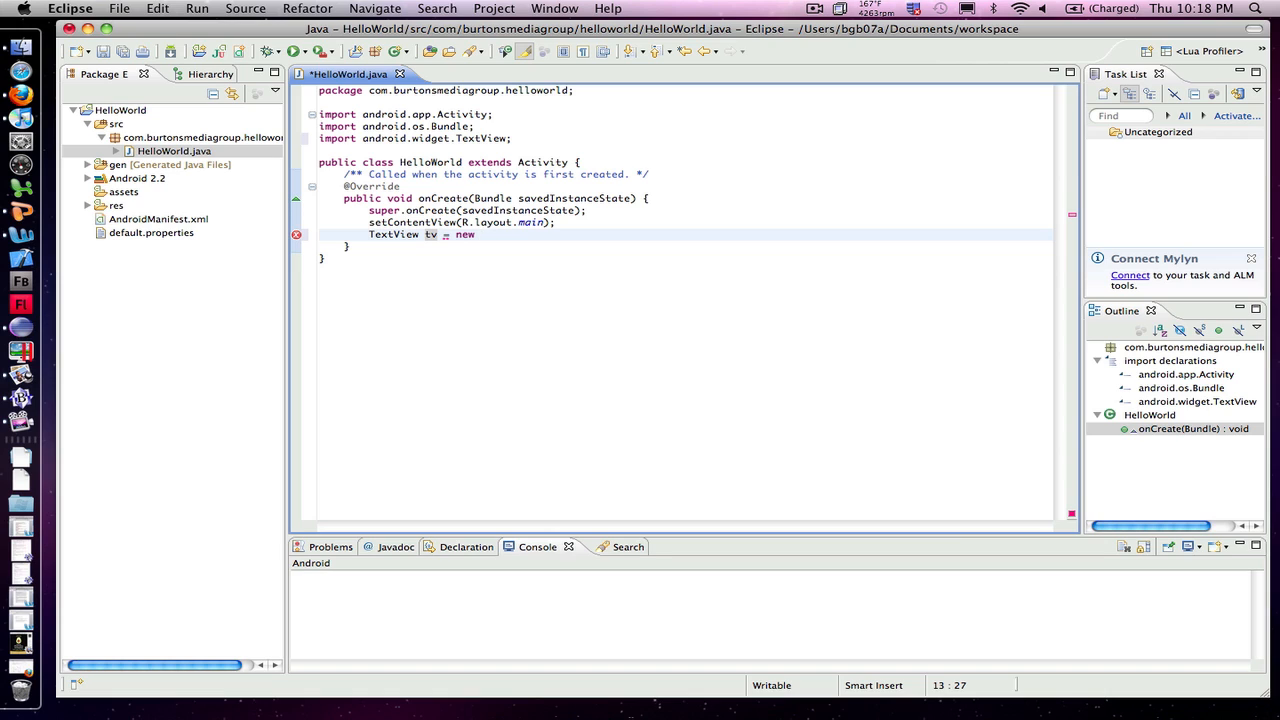
text(TextV)
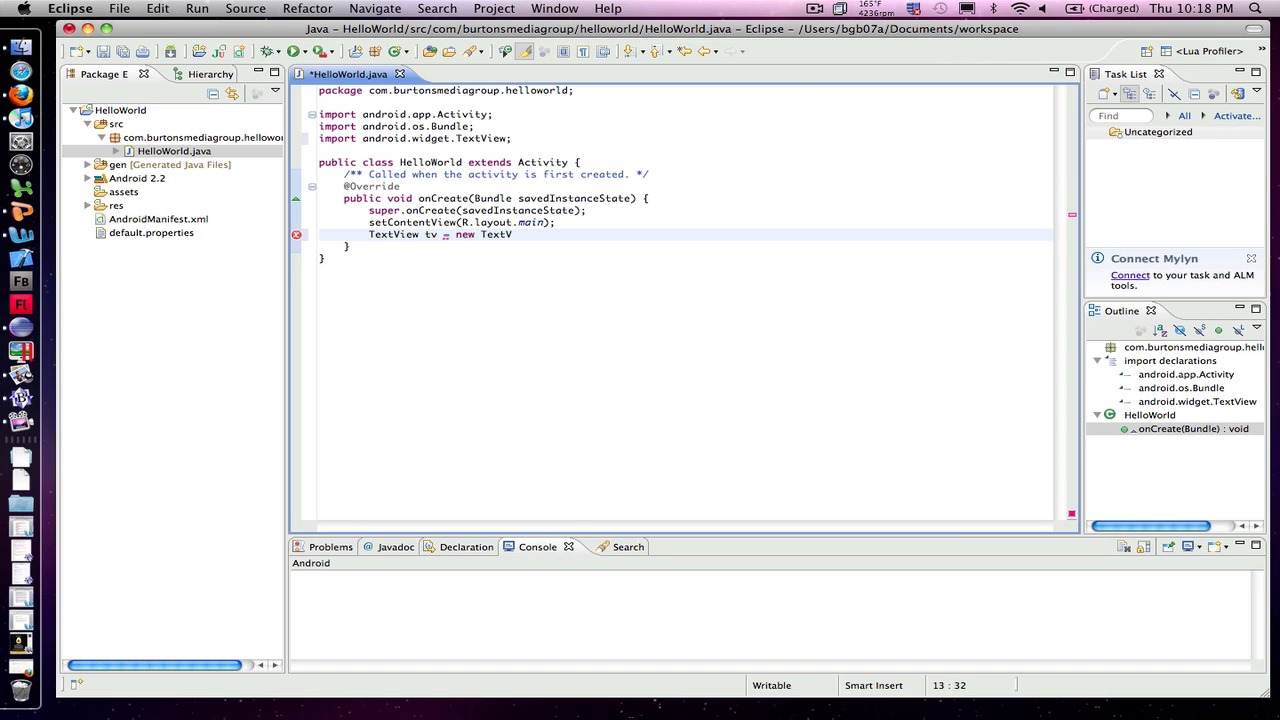
text(iew())
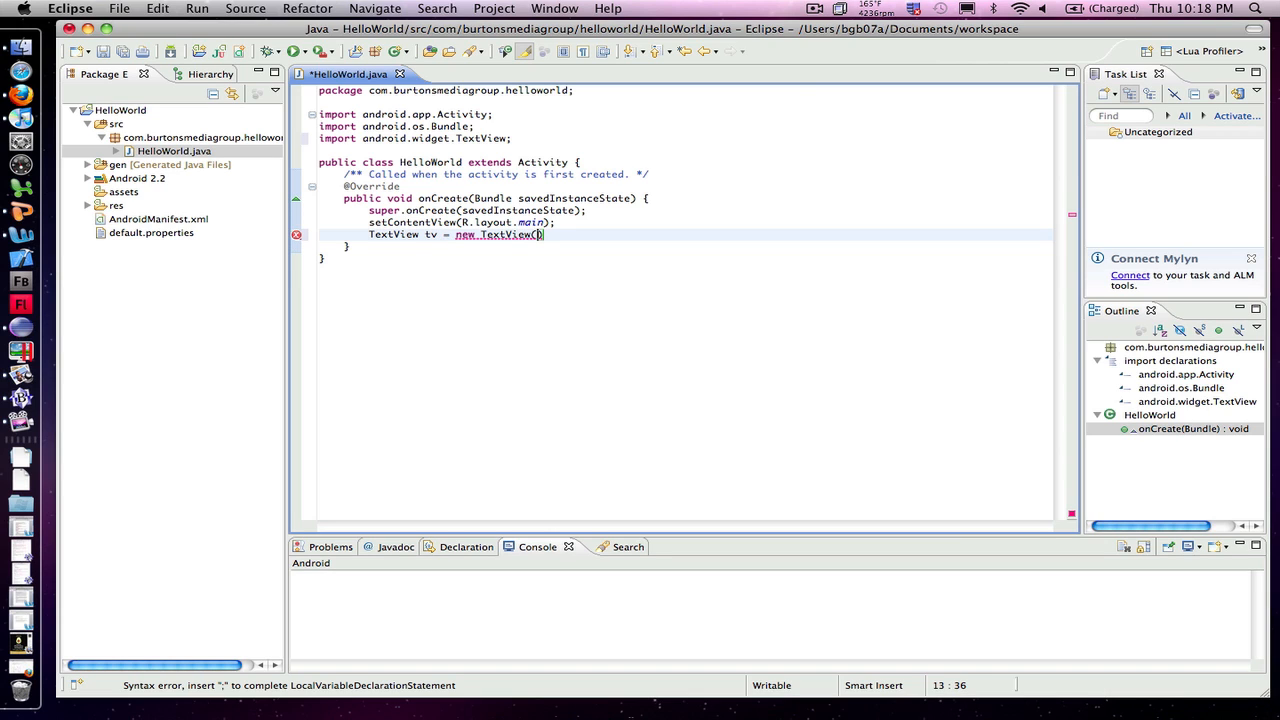
text(this))
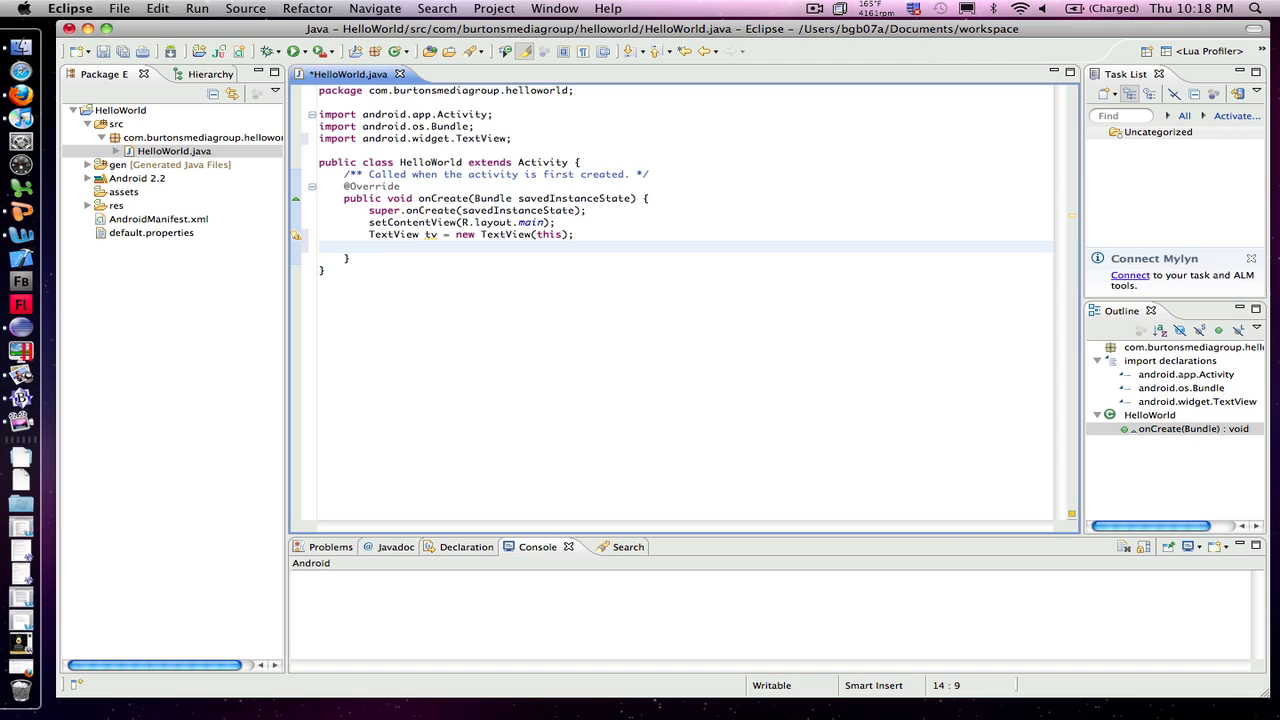
key(Return)
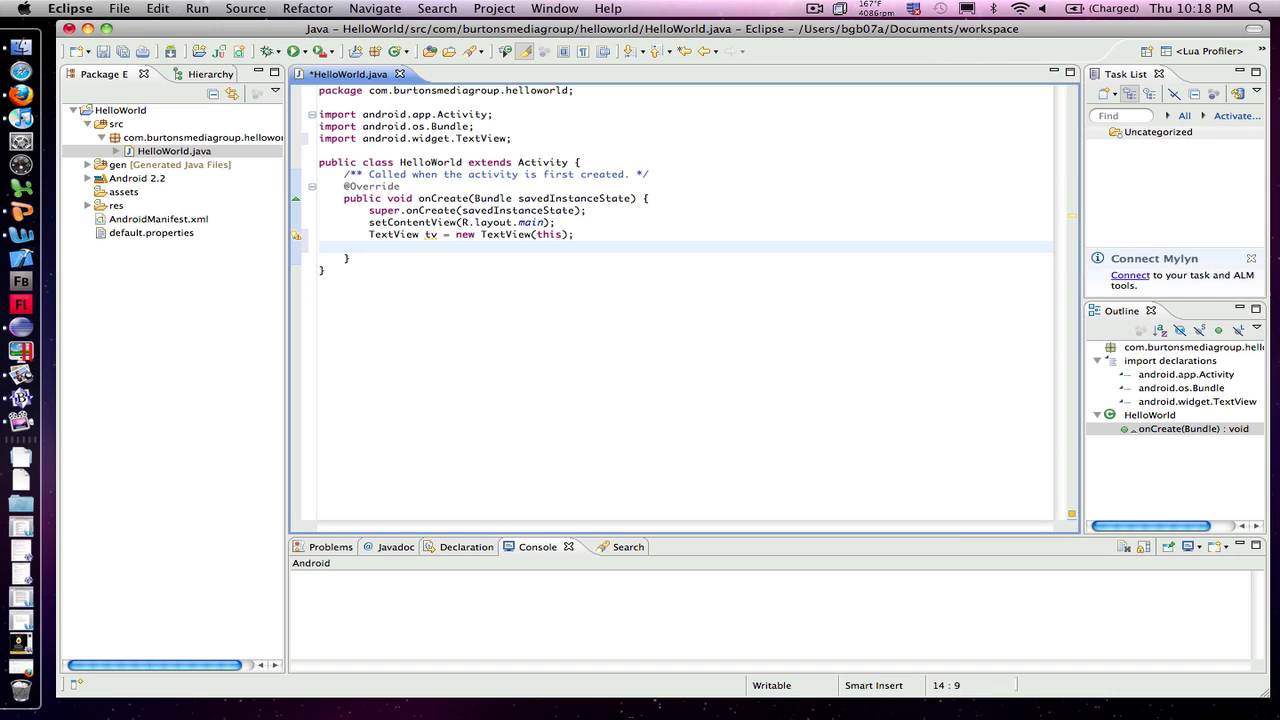
Add tv.setText("Hello World!"); right after the TextView declaration.
text(tv.)
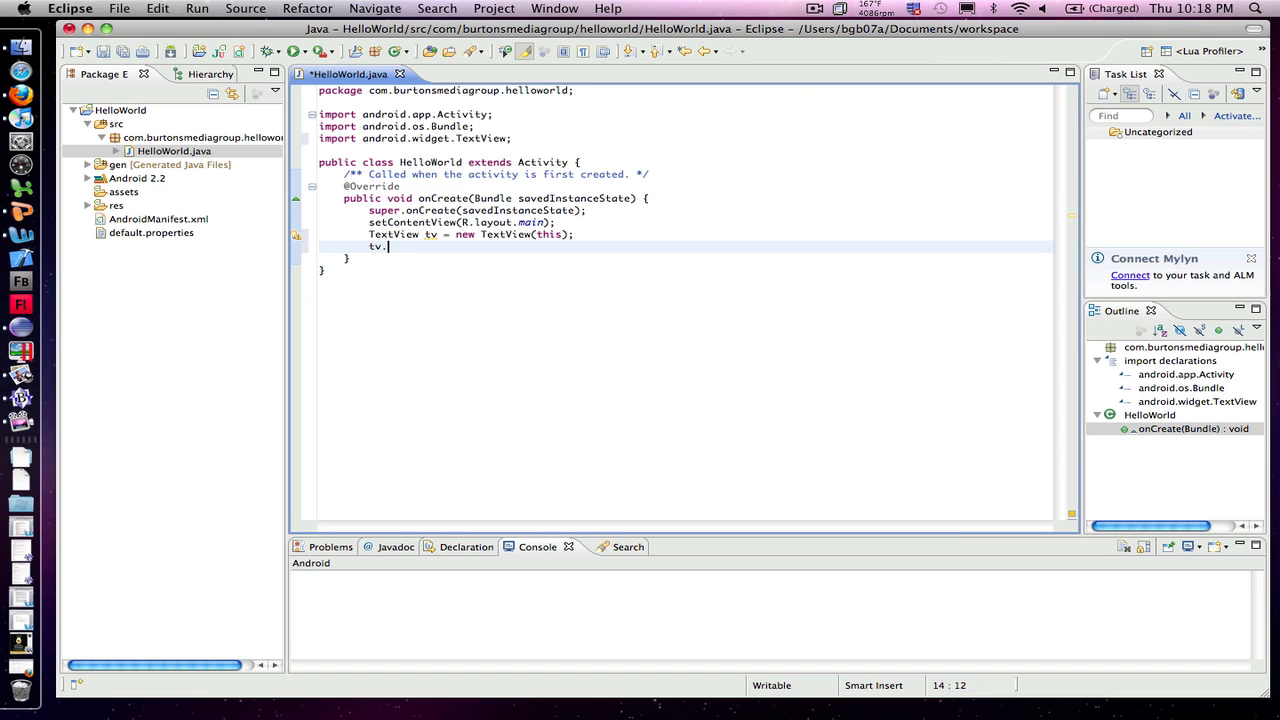
text(S)
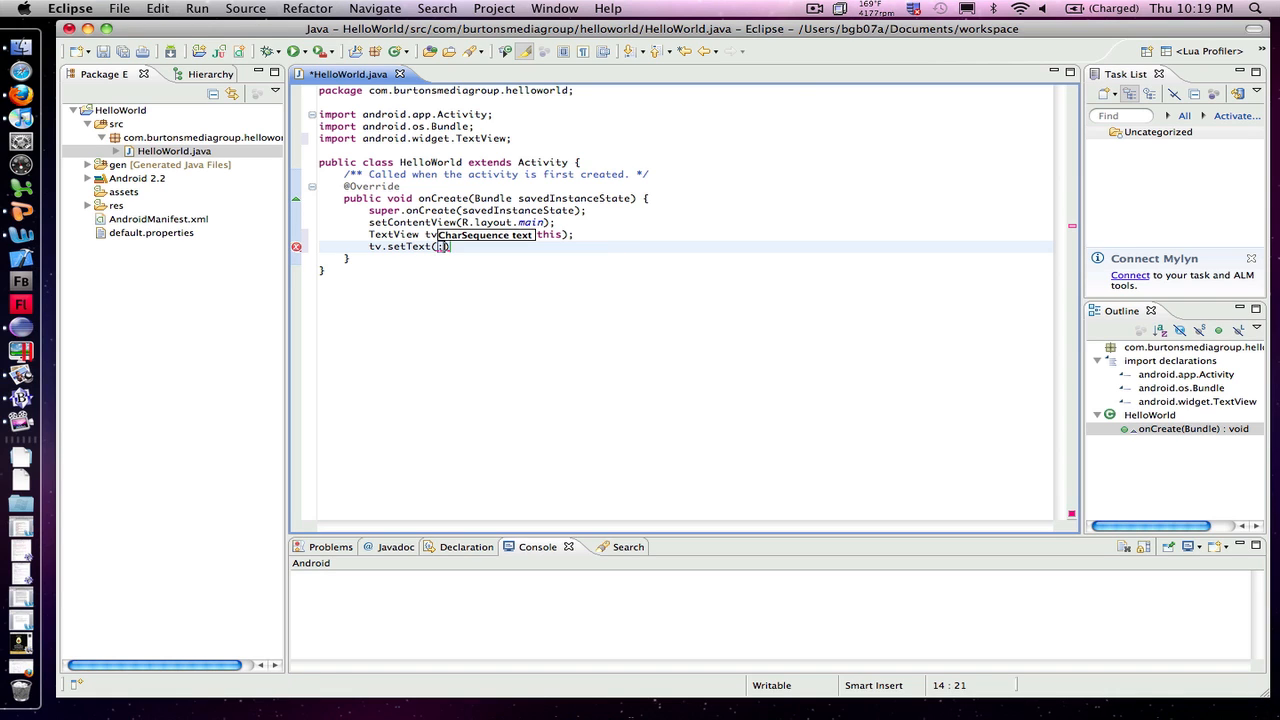
text("")
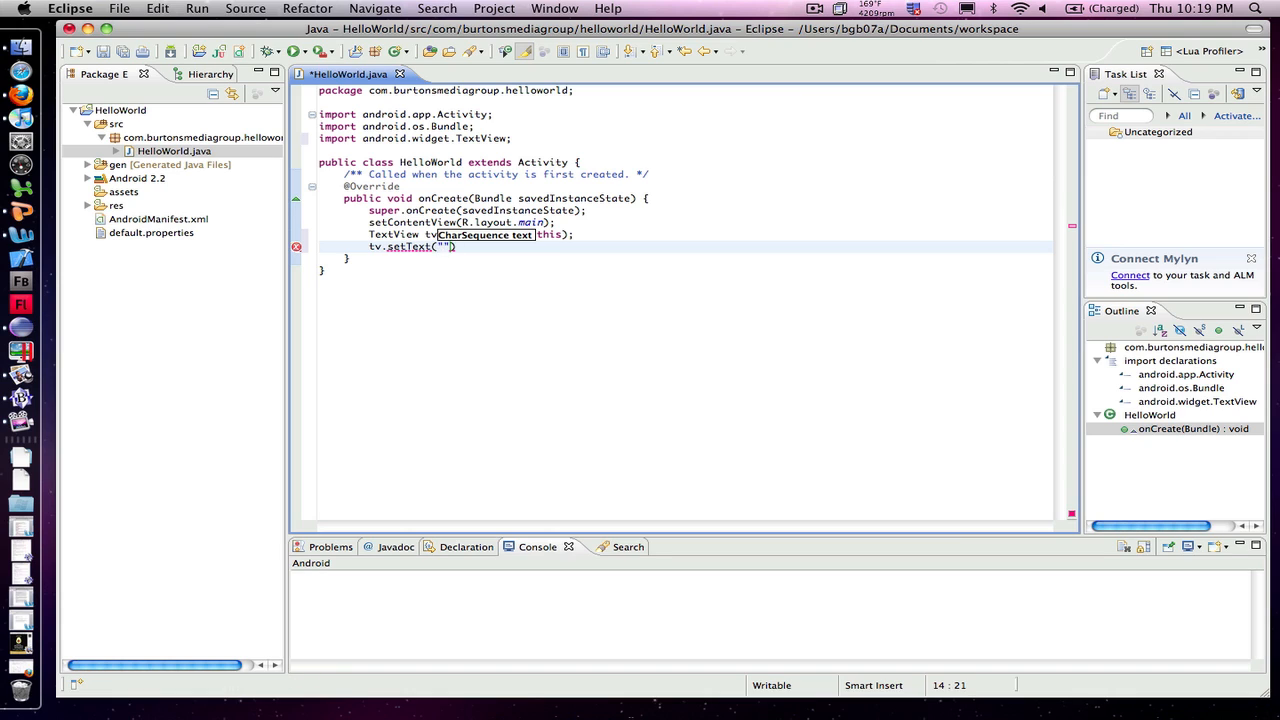
text(Hello)
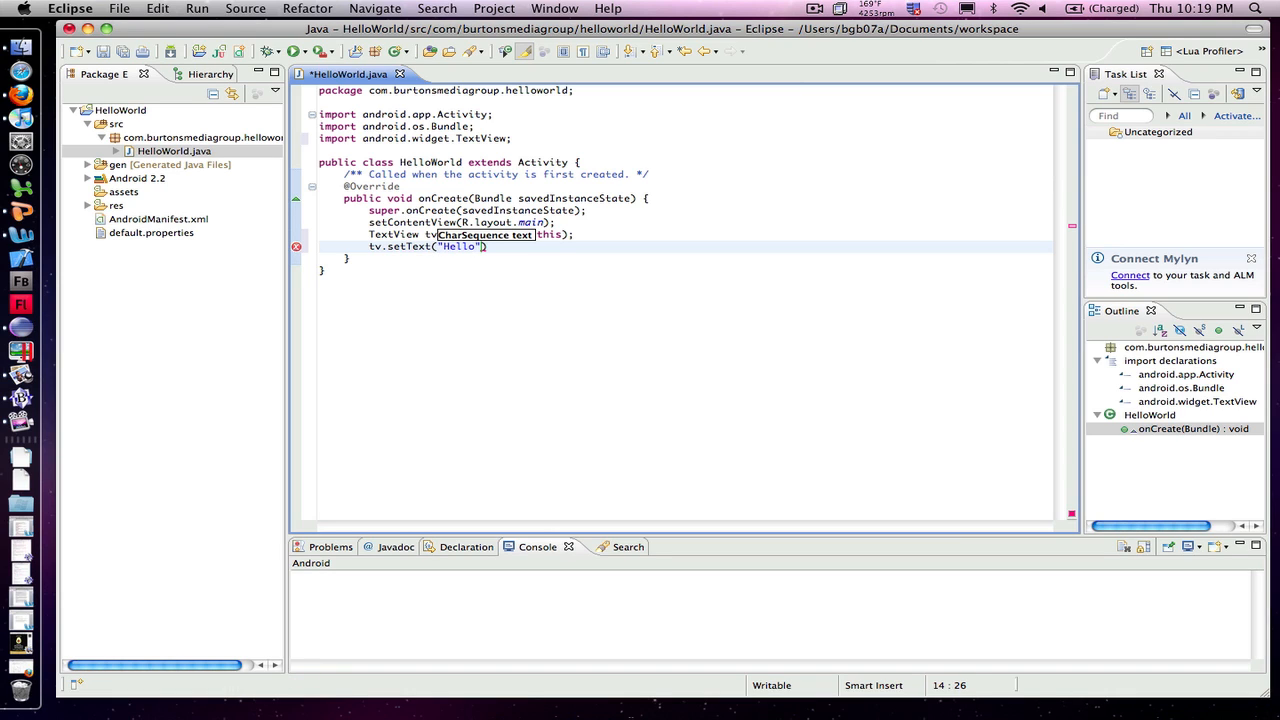
text(World!)
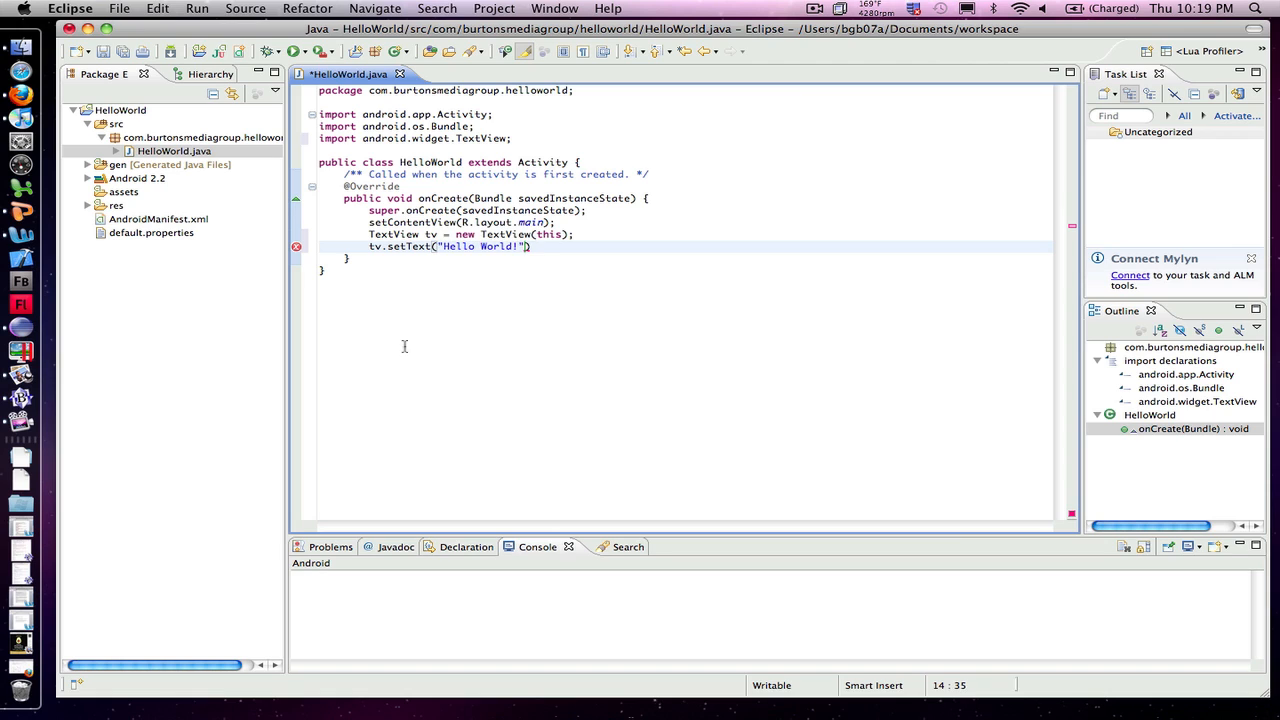
text(;)
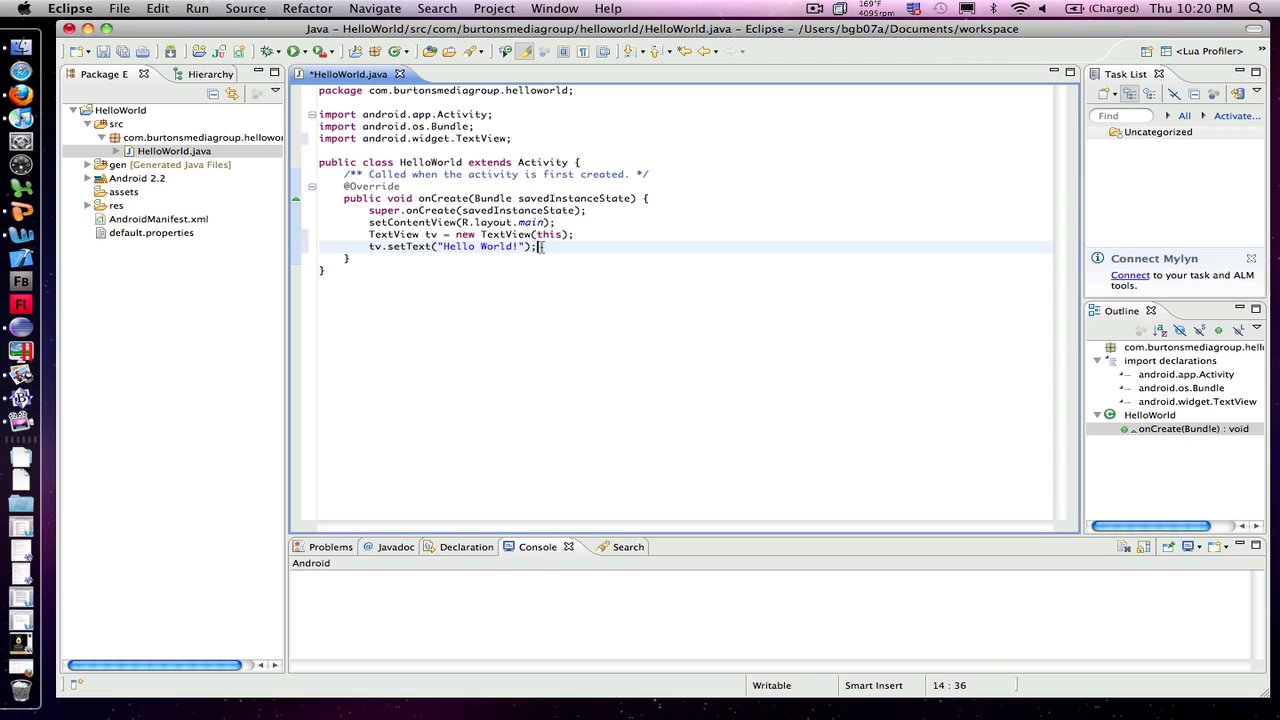
key(Return)
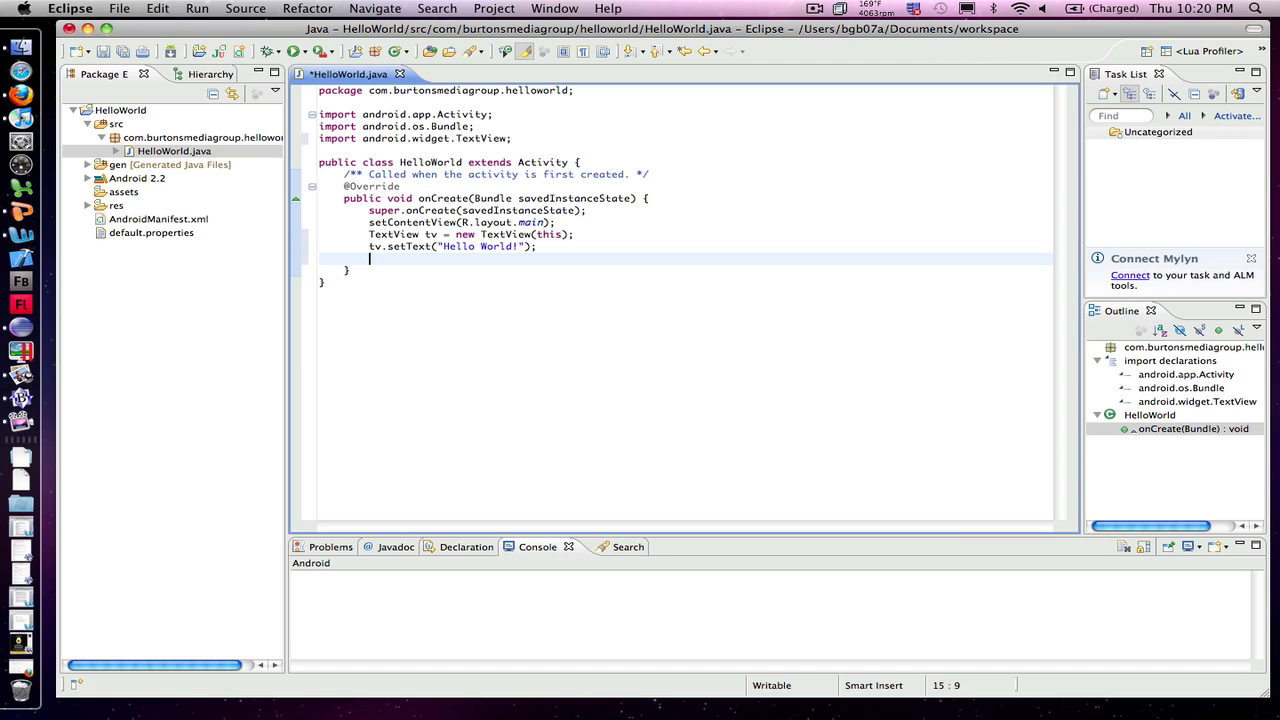
Add setContentView(tv); after the setText call, with the semicolon corrected.
text(set)
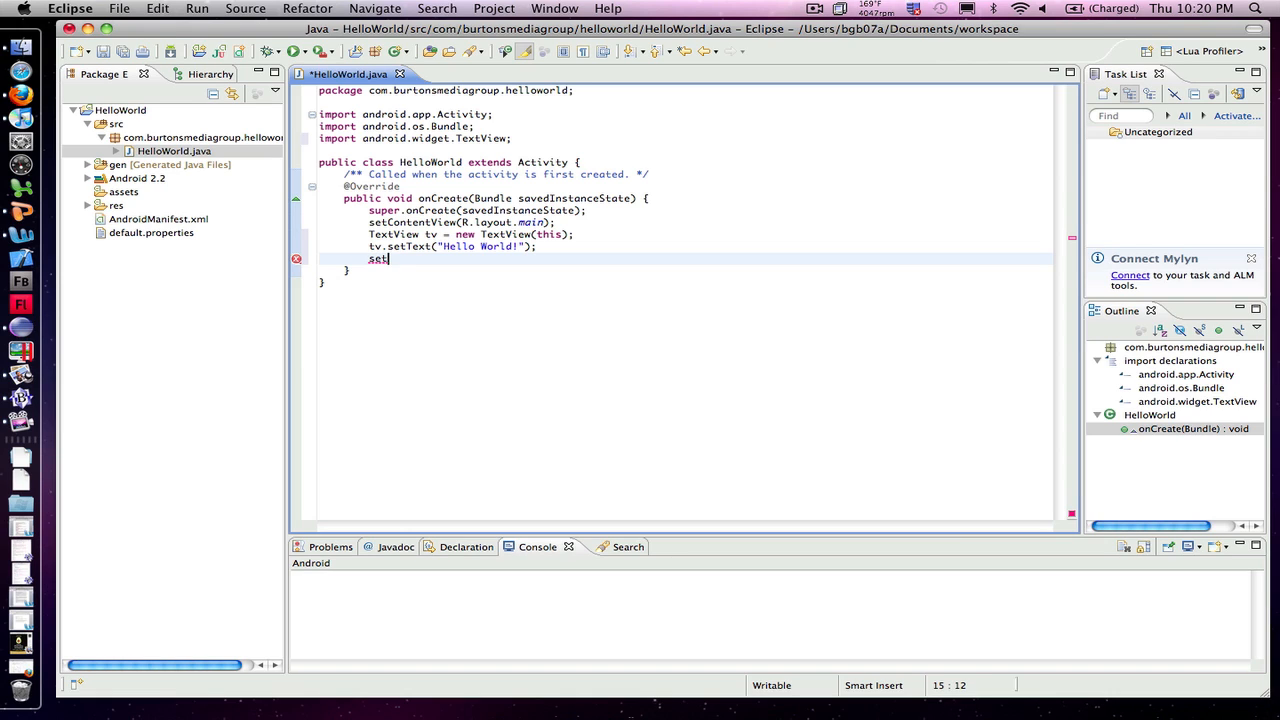
text(Con)
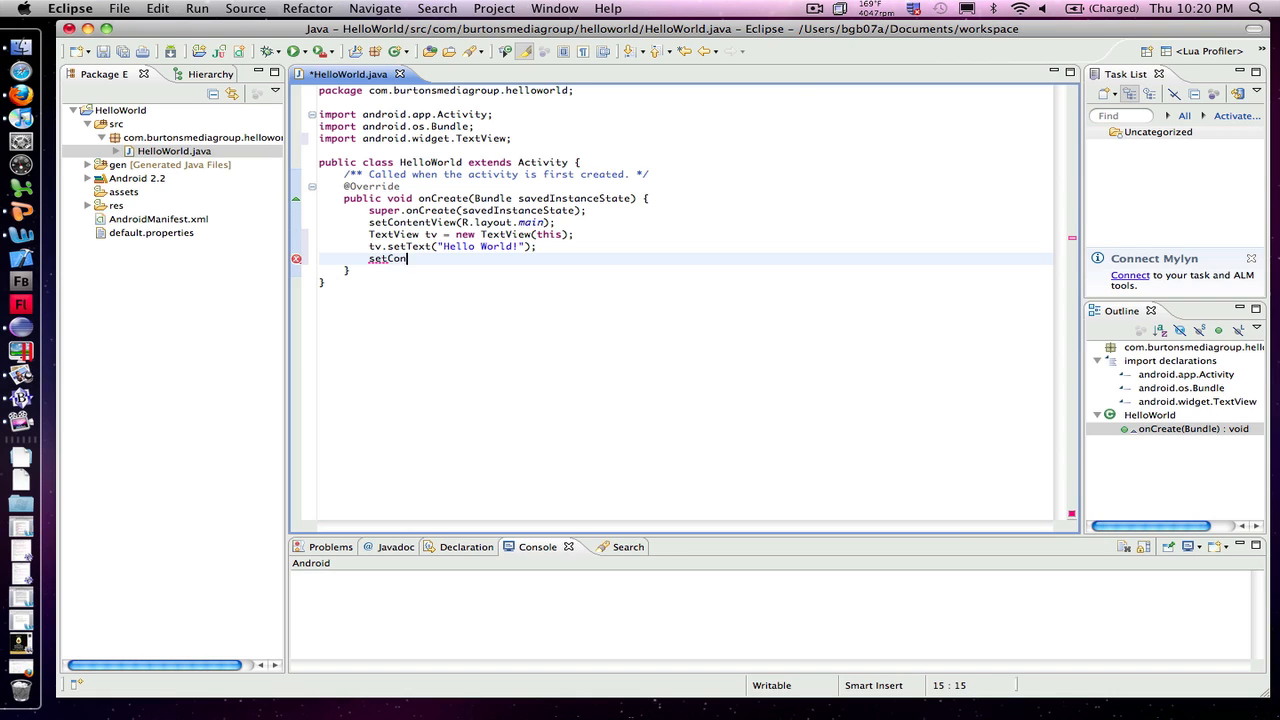
key(Backspace)
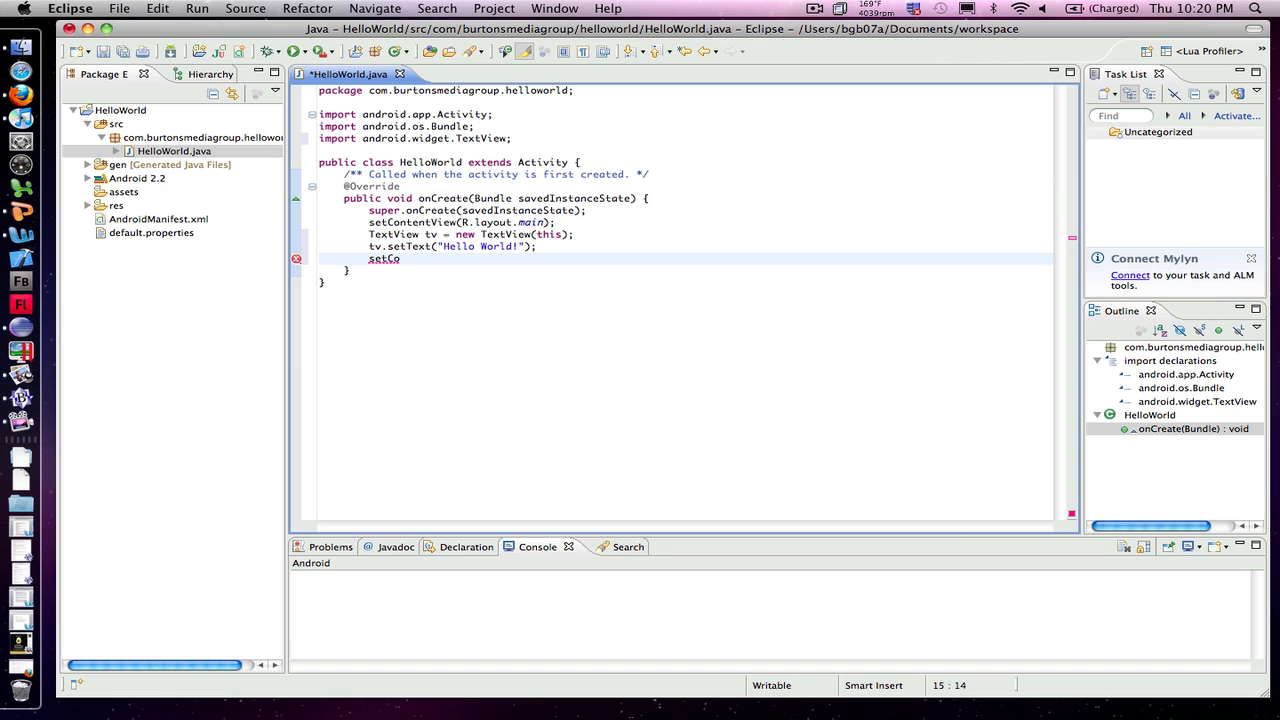
text(ntentView()
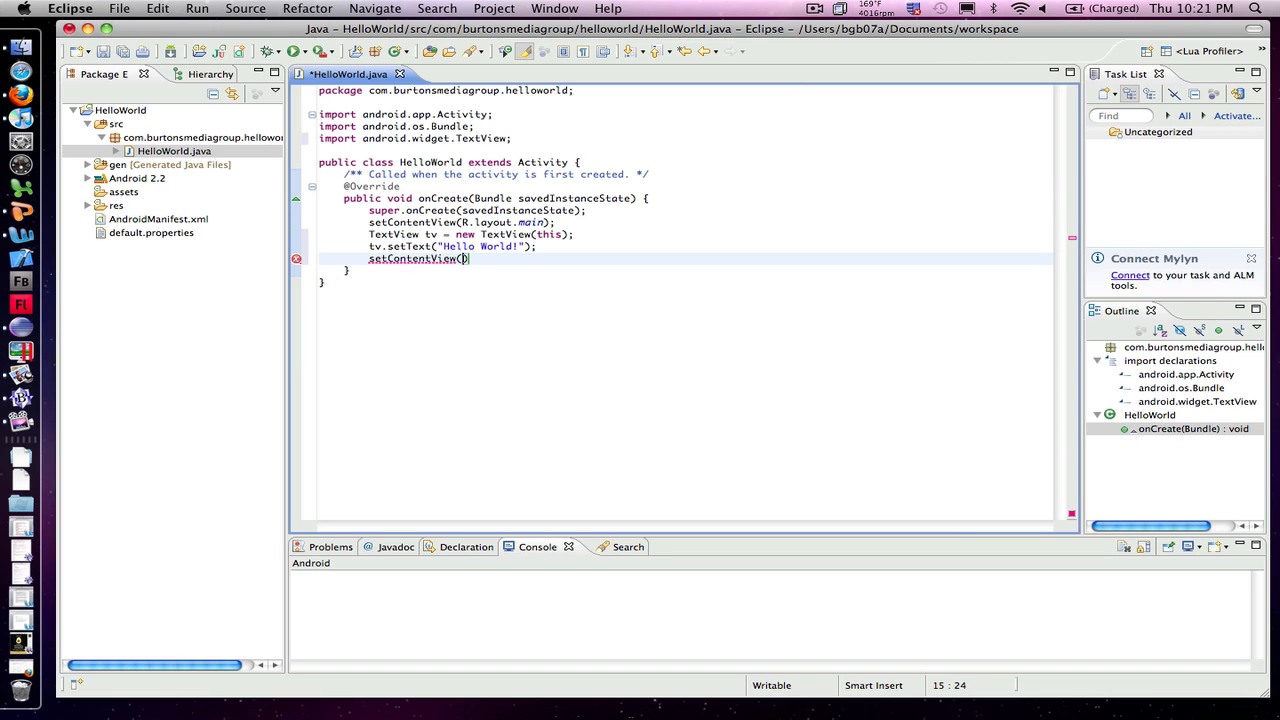
text(tv;)
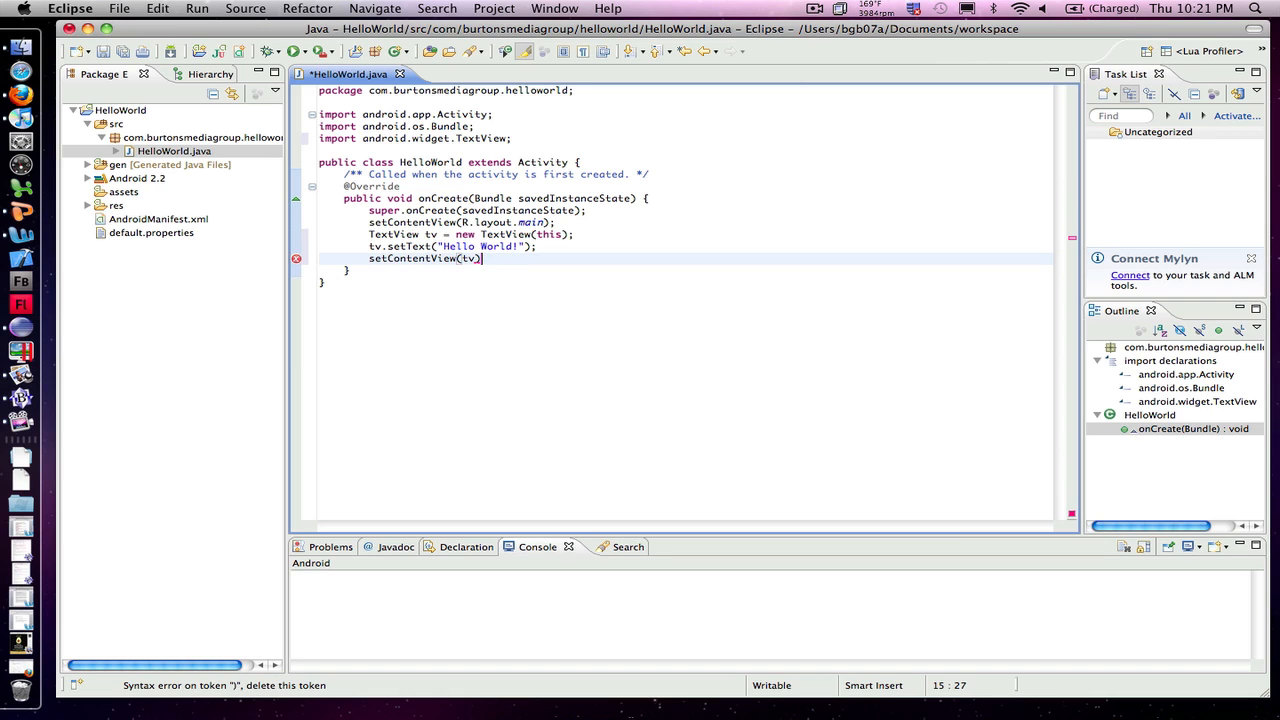
text(;)
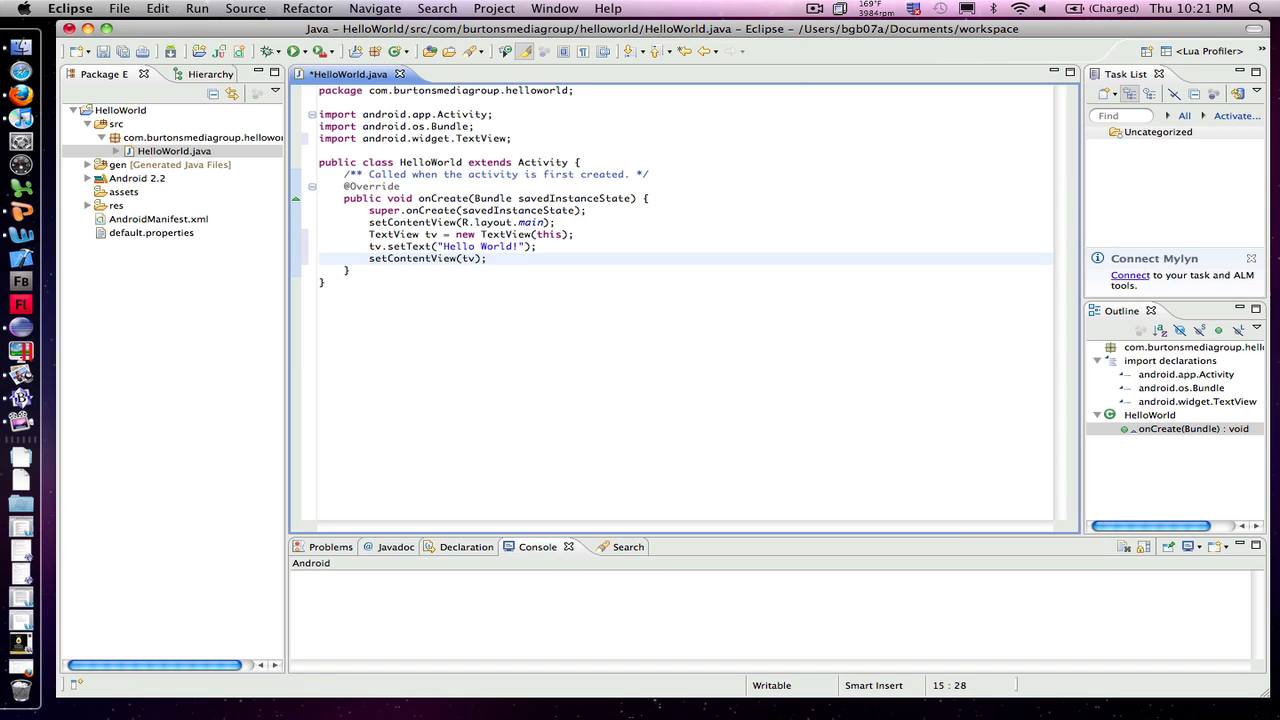
click(488, 258)
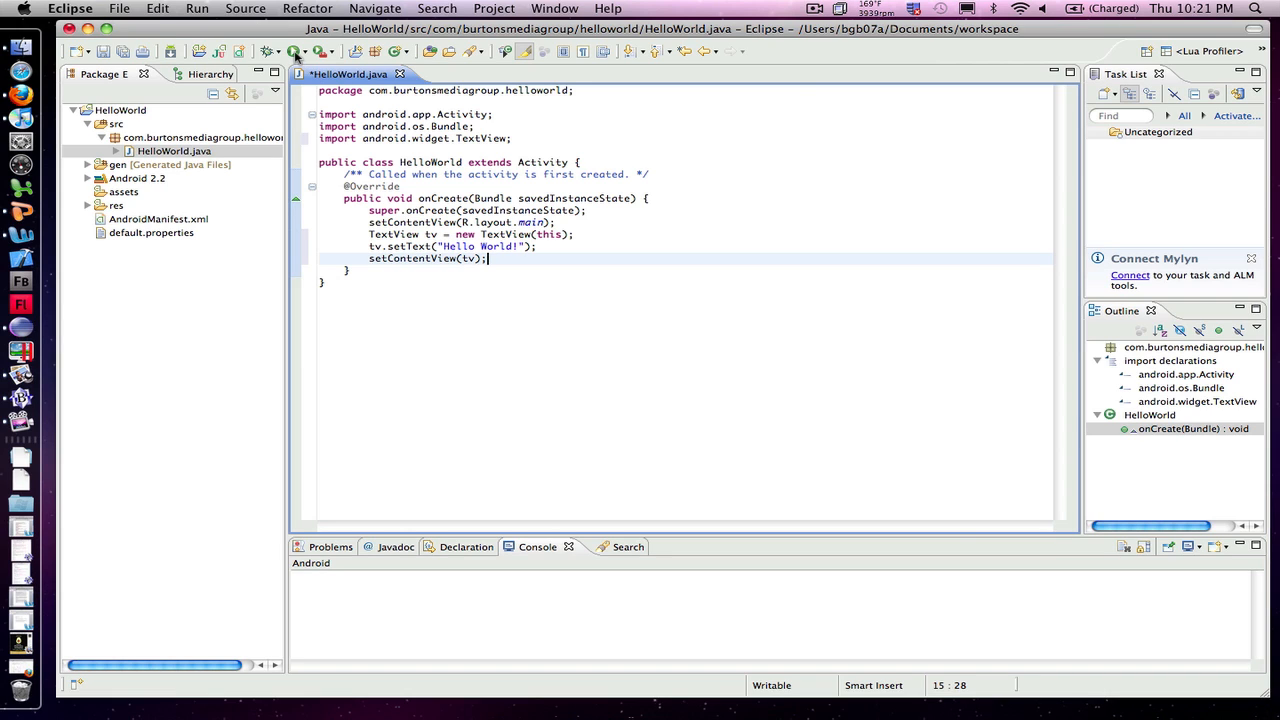
Run HelloWorld as an Android Application, saving HelloWorld.java, launching the my_avd emulator.
click(318, 52)
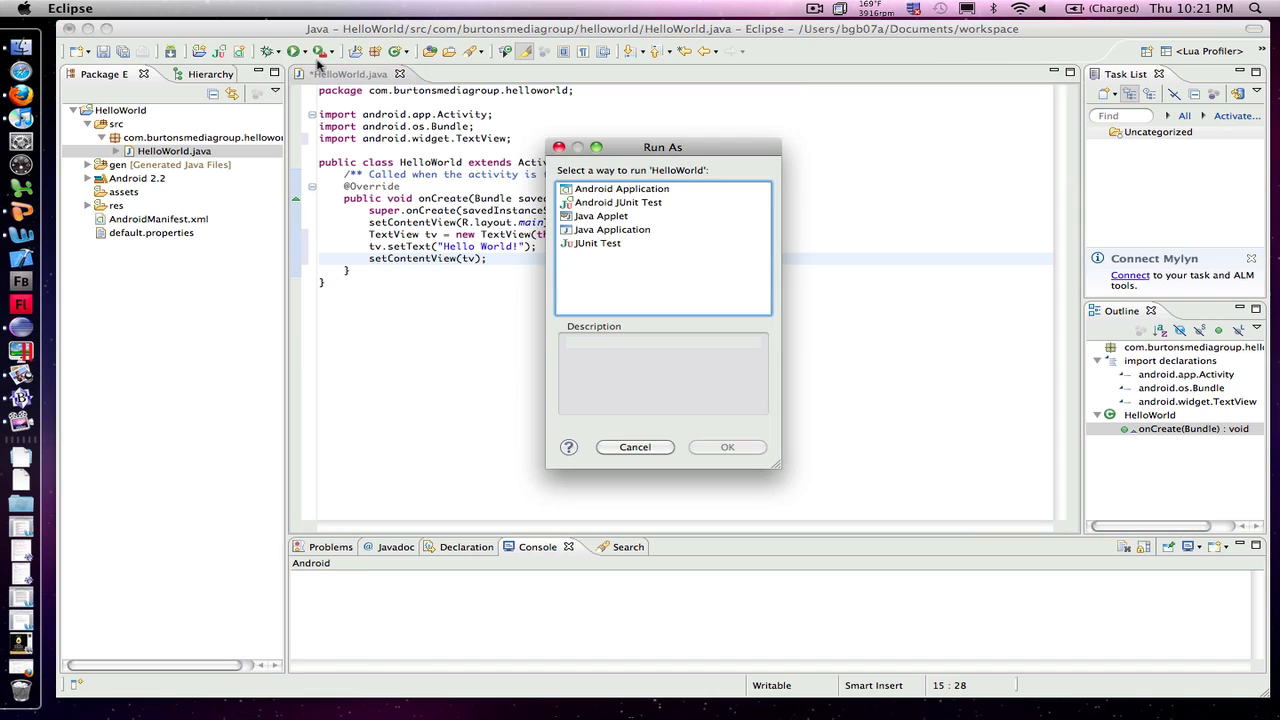
click(622, 188)
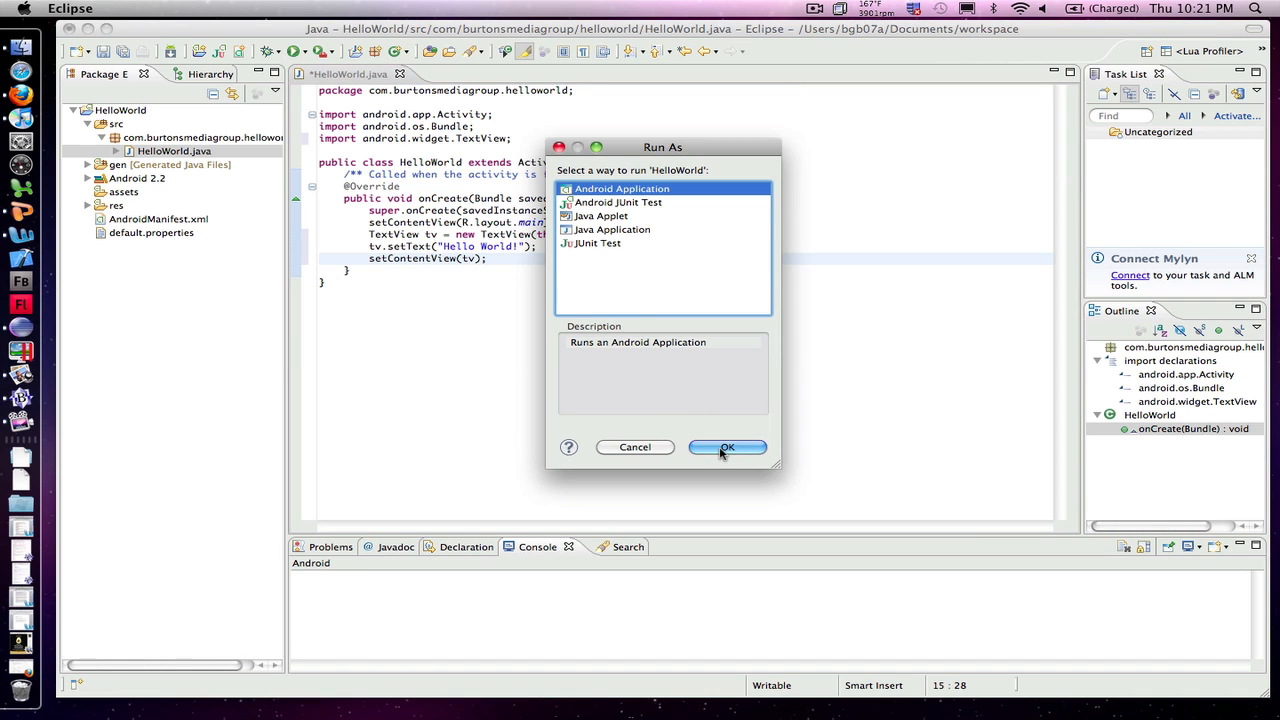
click(728, 448)
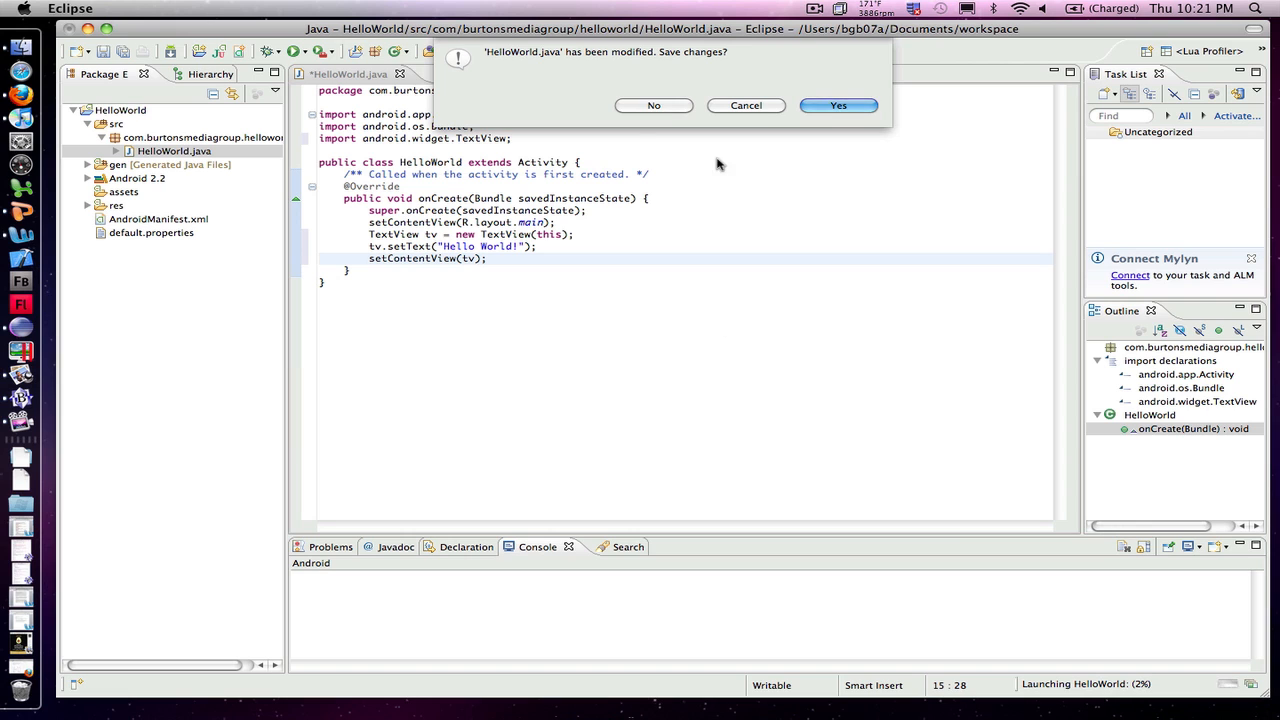
click(838, 104)
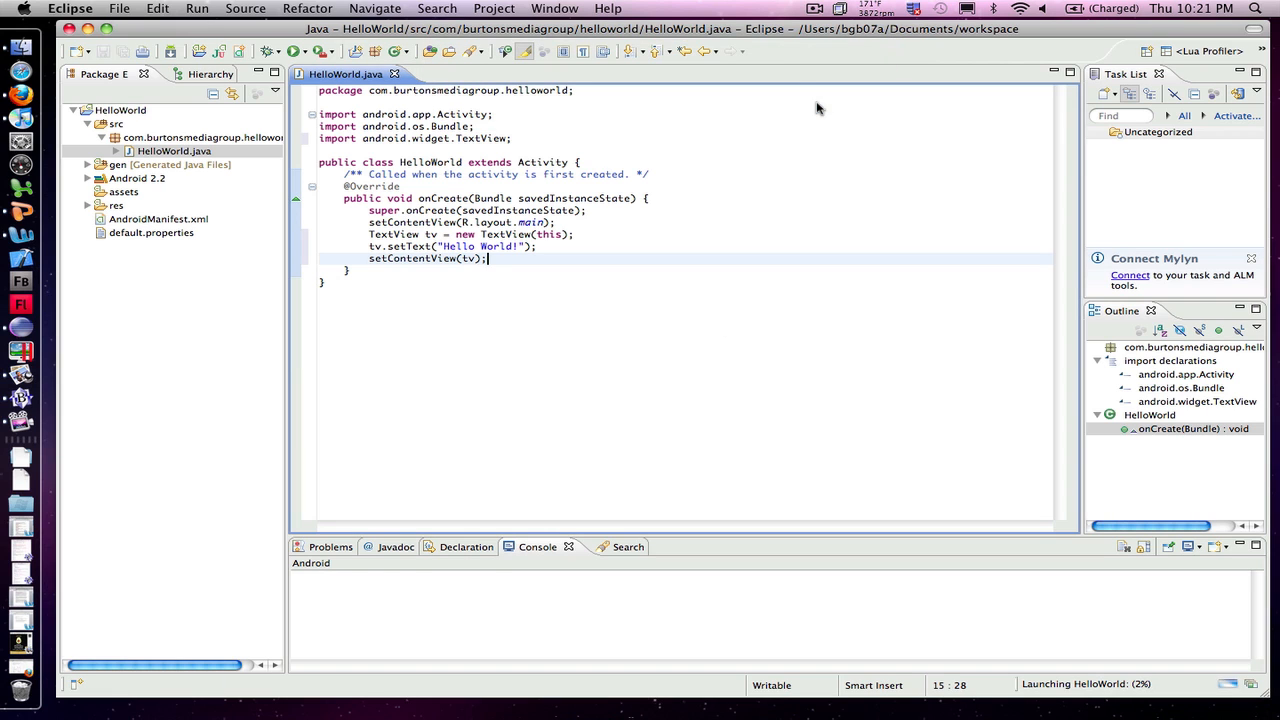
click(292, 52)
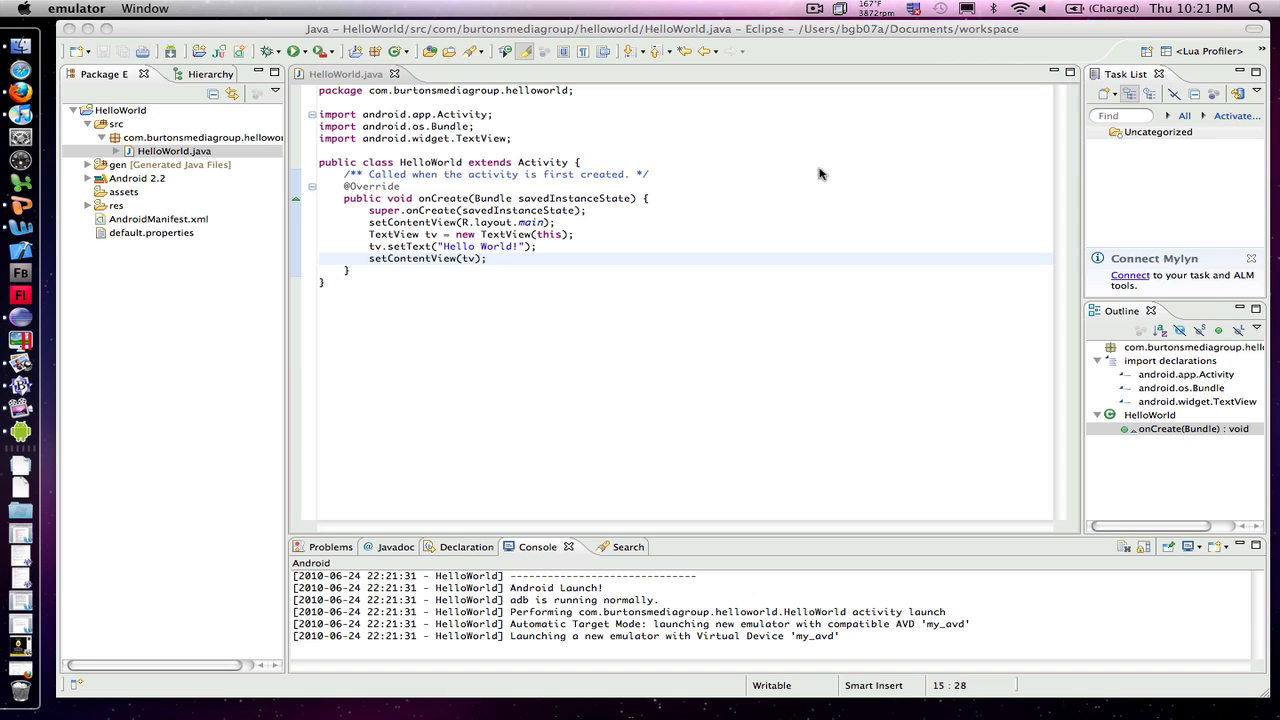
Move the emulator window into view and slide the lock to reach the home screen.
scroll(down, 3)
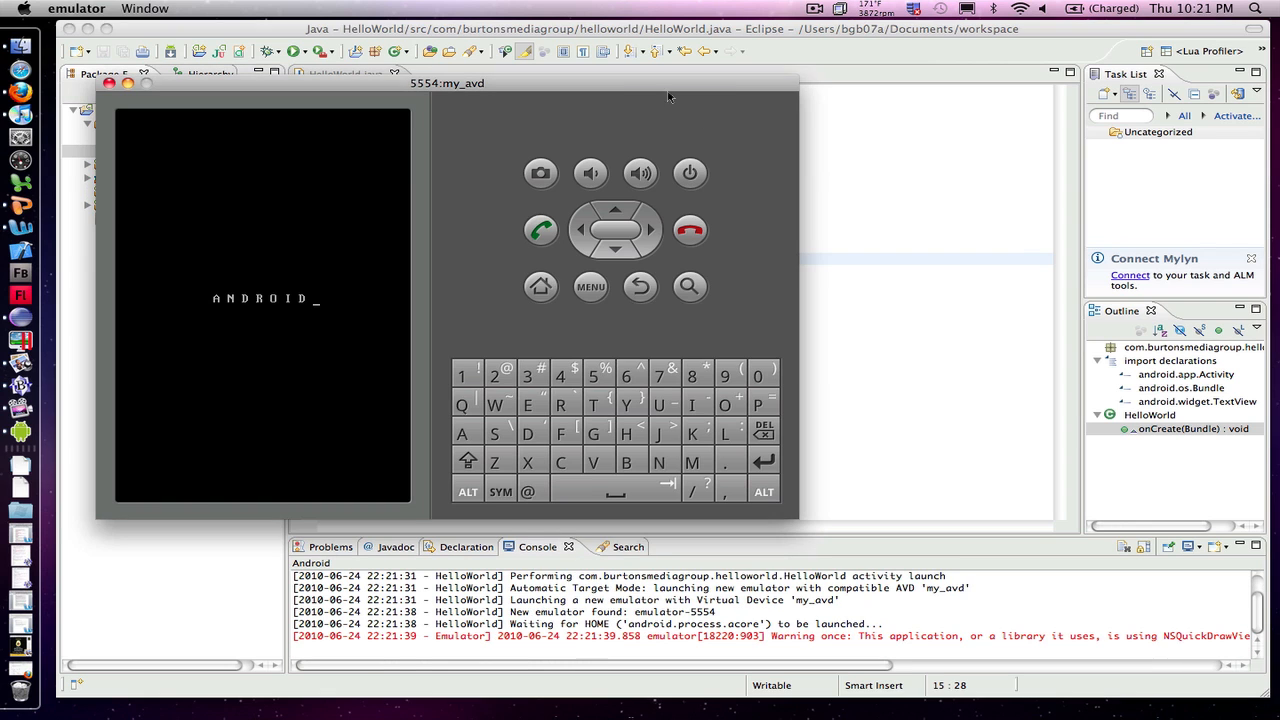
drag(448, 84, 616, 98)
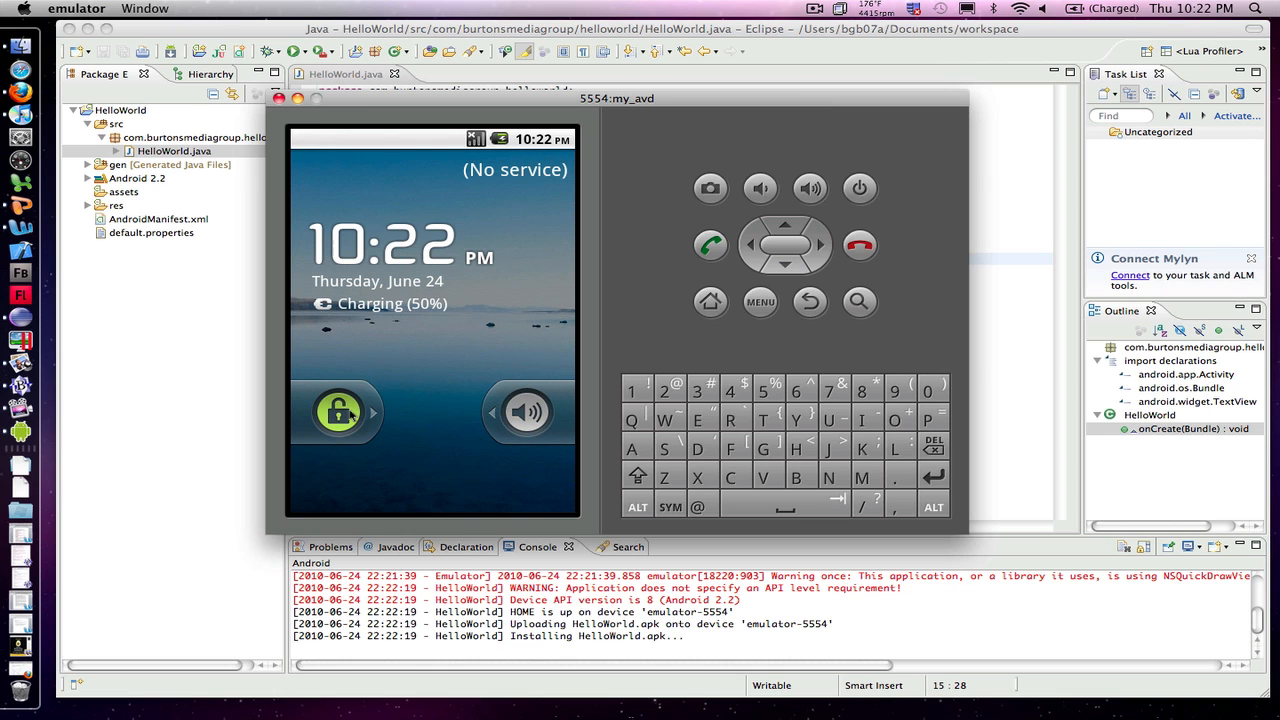
drag(338, 412, 500, 412)
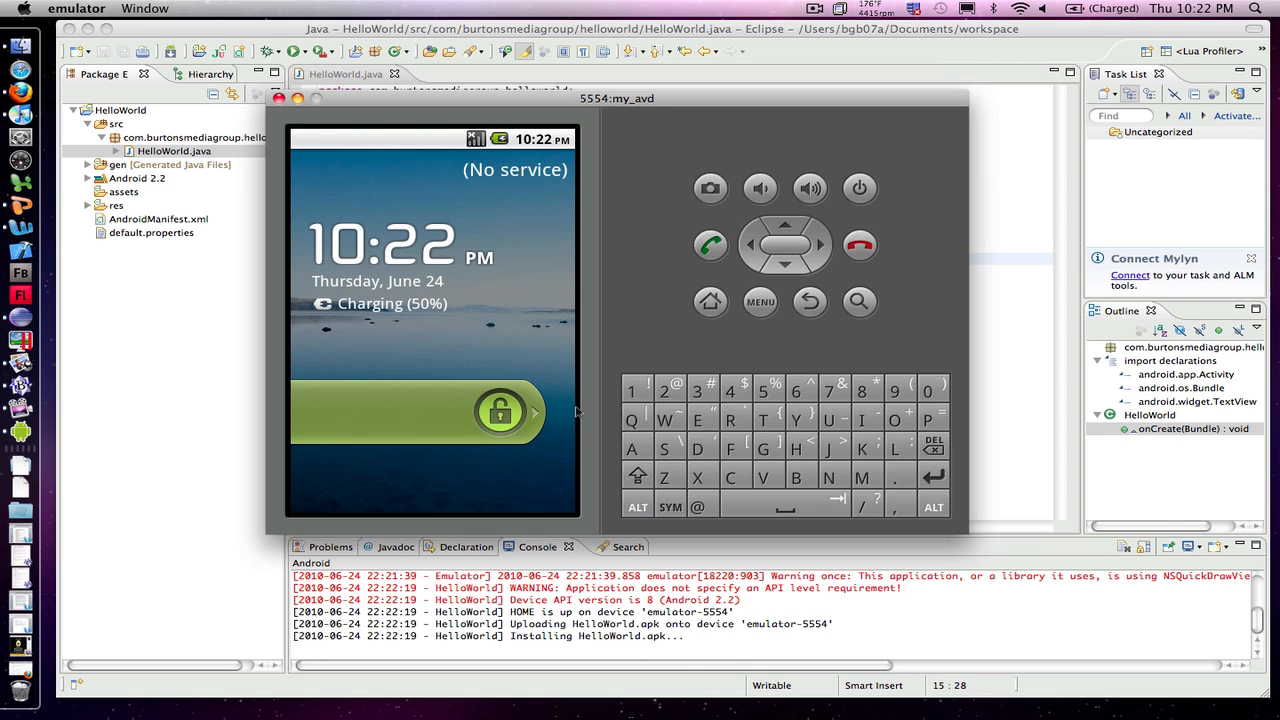
drag(500, 412, 560, 412)
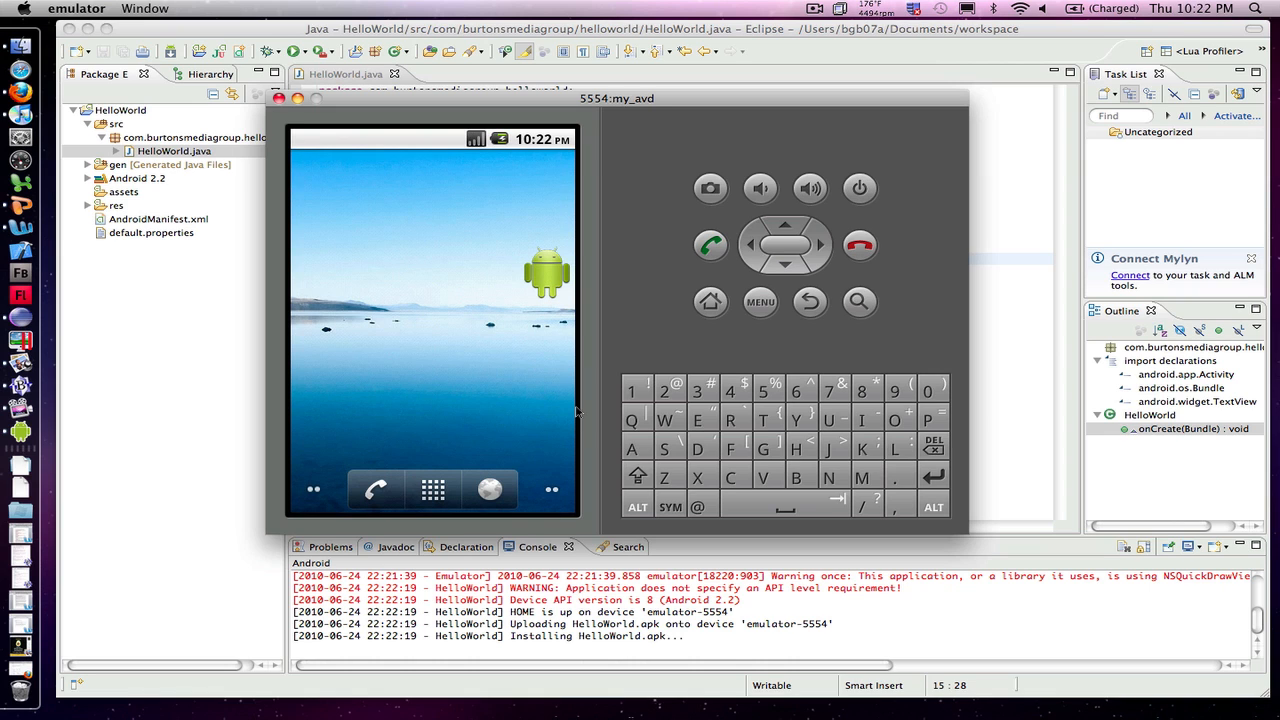